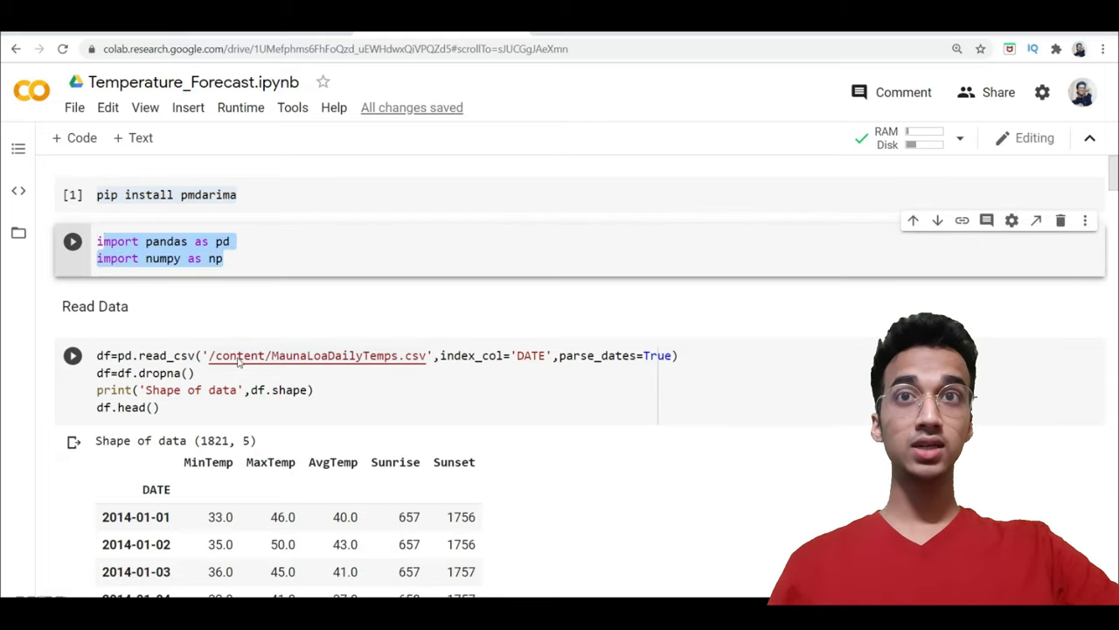
Review the stationarity-check code, highlighting the body of the ad_test function
scroll(down, 3)
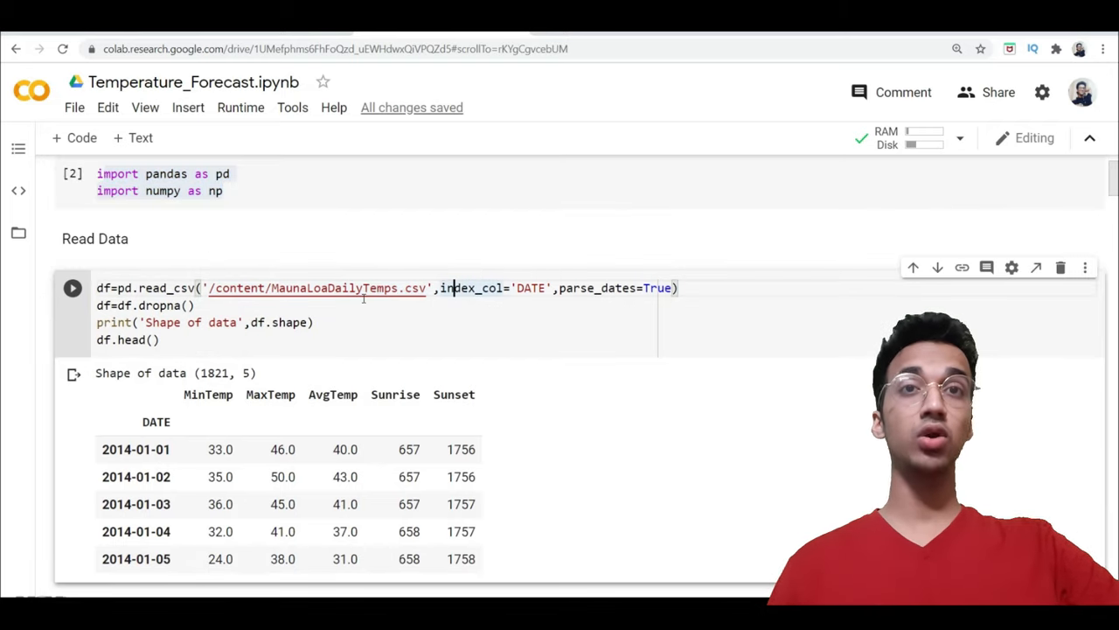
mouse_move(318, 287)
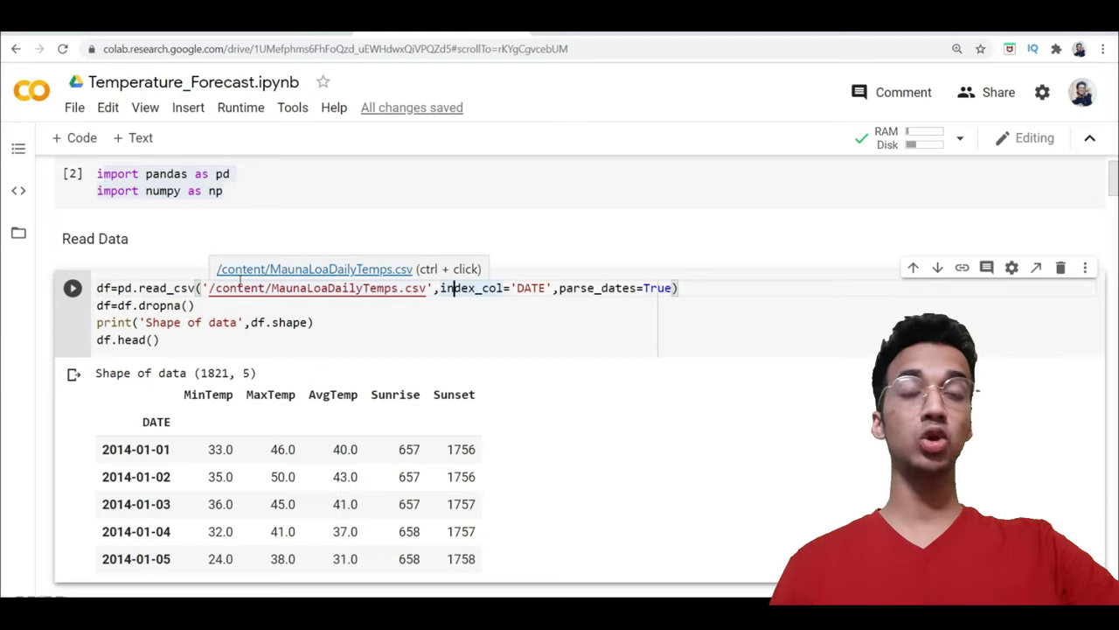
mouse_move(262, 315)
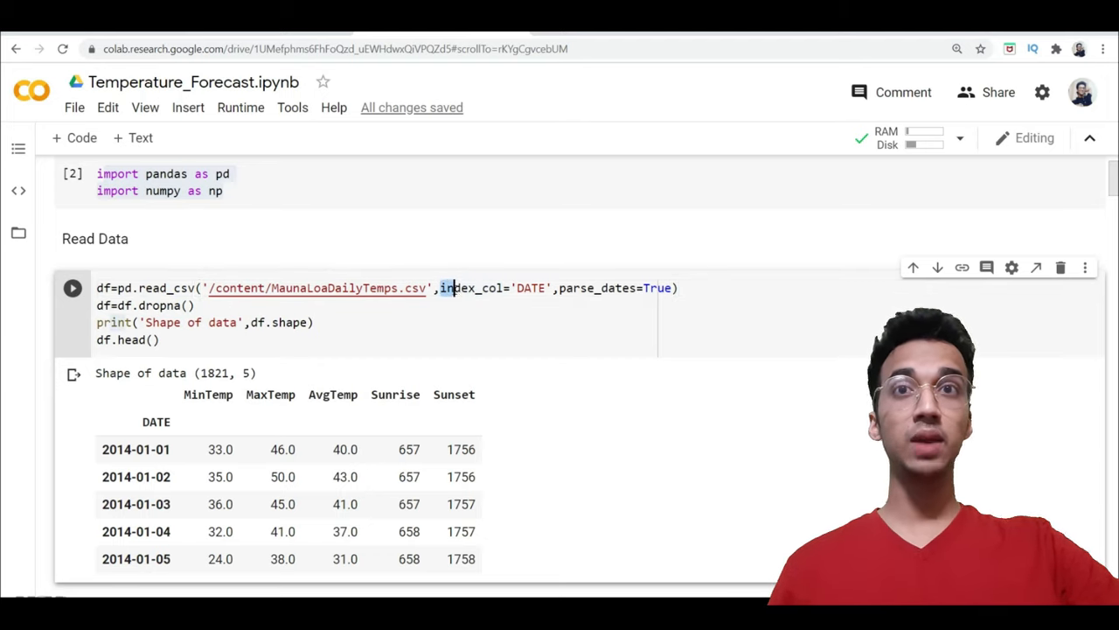
drag(445, 287, 546, 287)
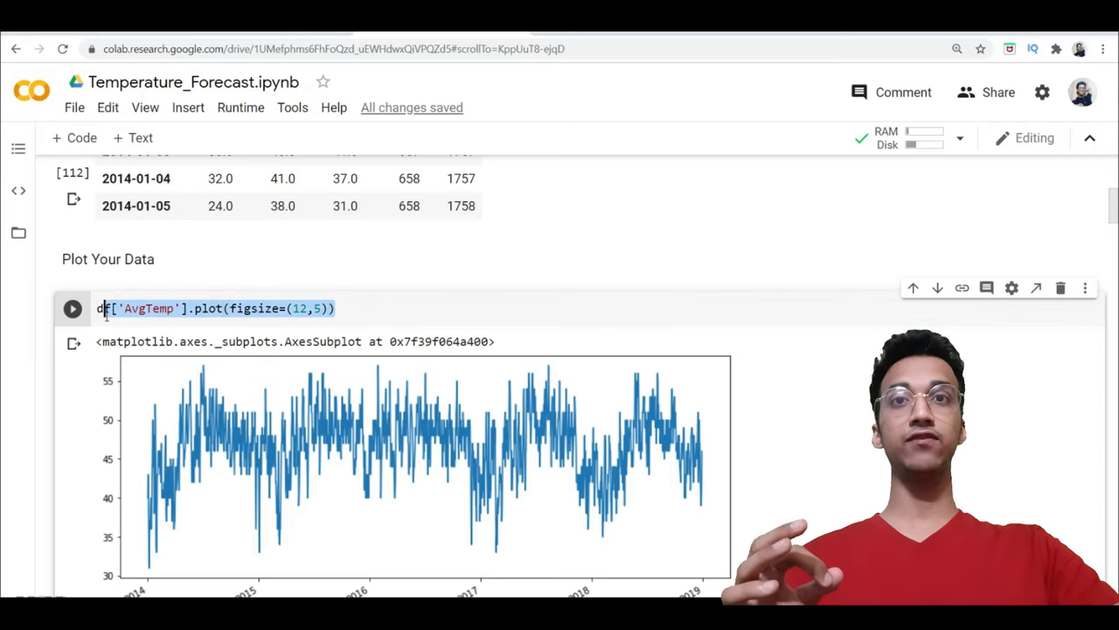
scroll(down, 3)
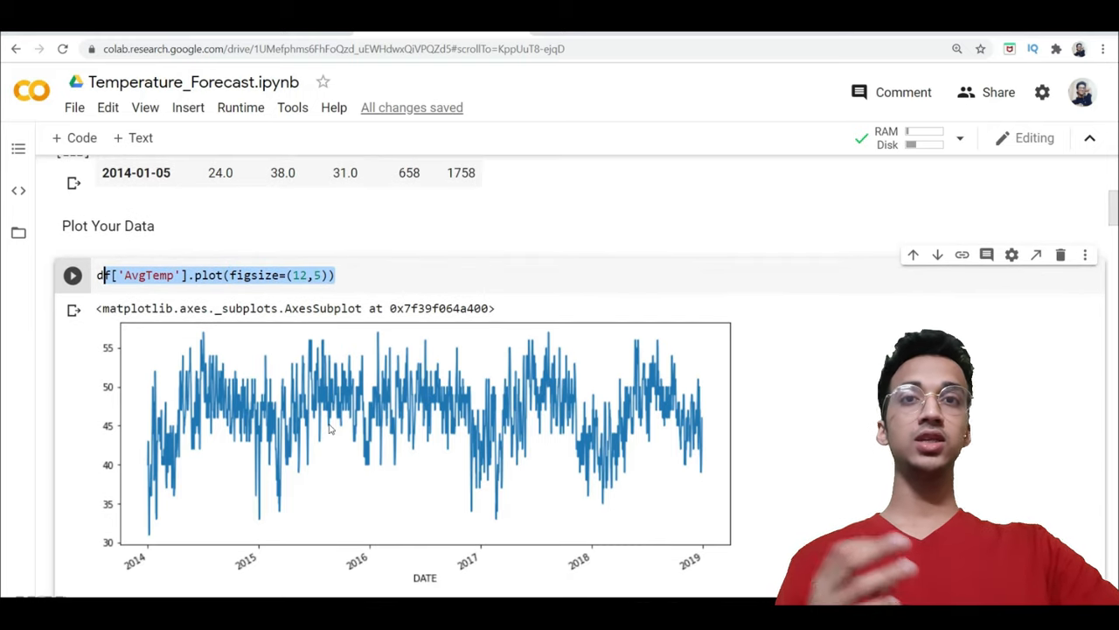
mouse_move(551, 470)
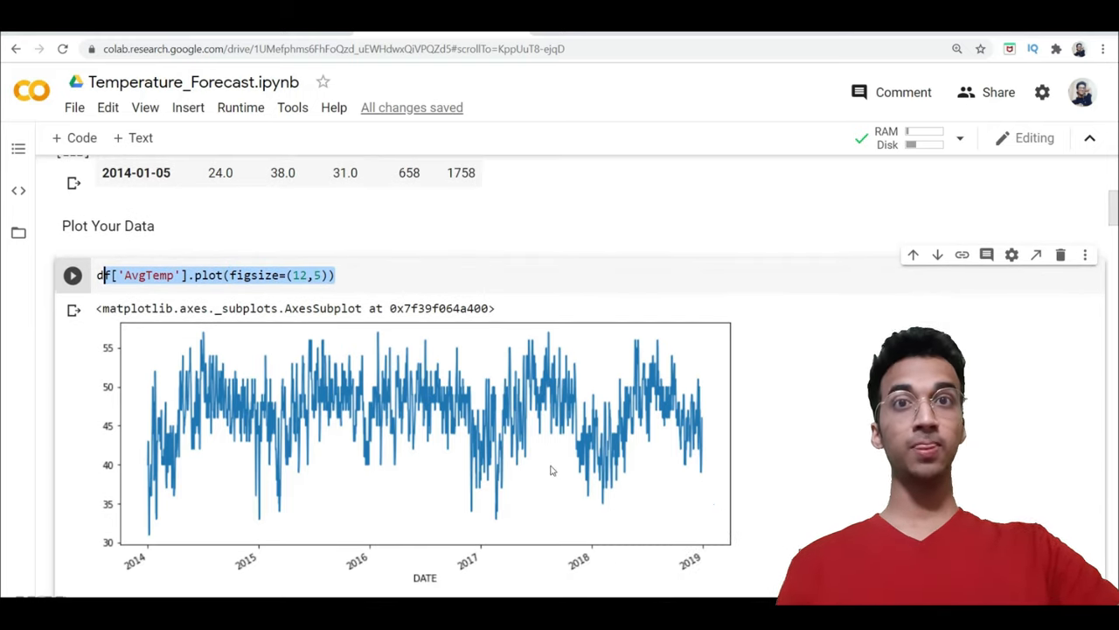
scroll(down, 3)
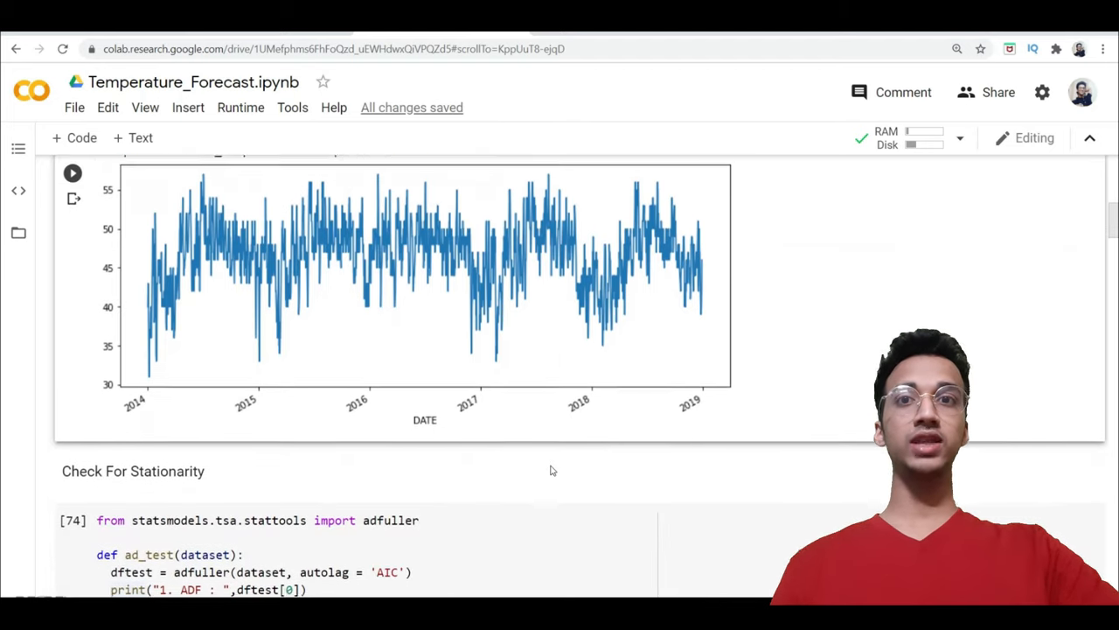
scroll(down, 3)
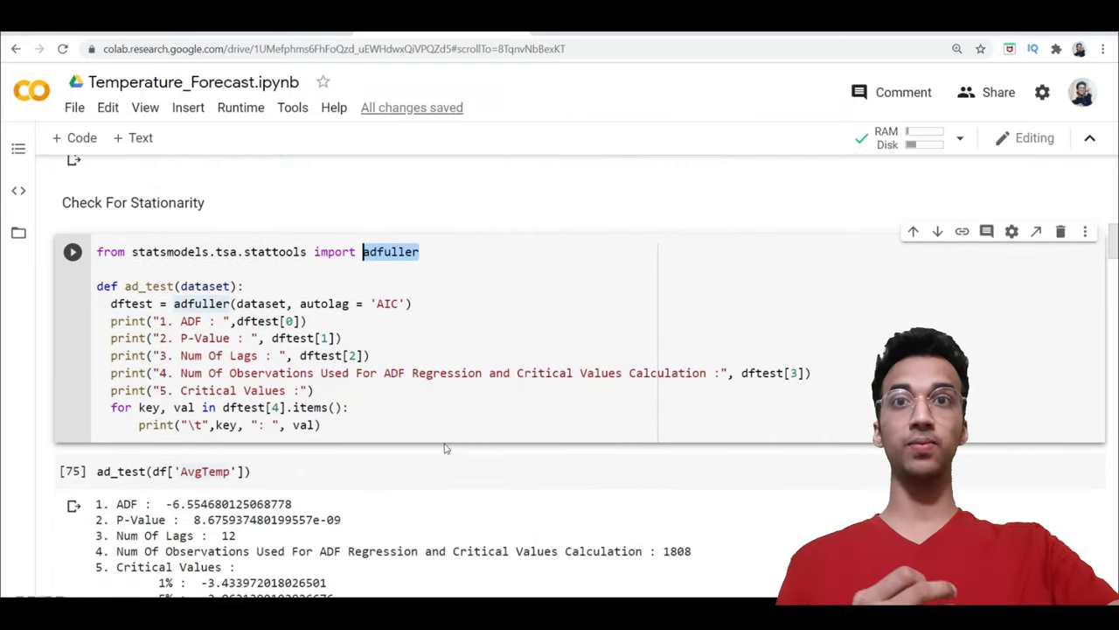
drag(112, 304, 320, 425)
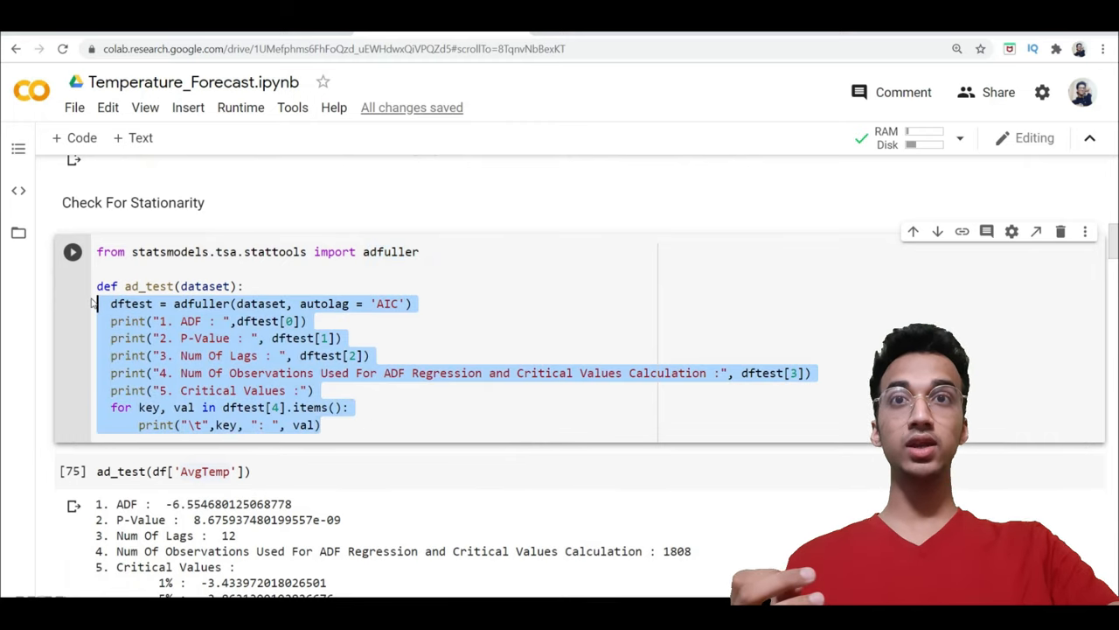
click(201, 304)
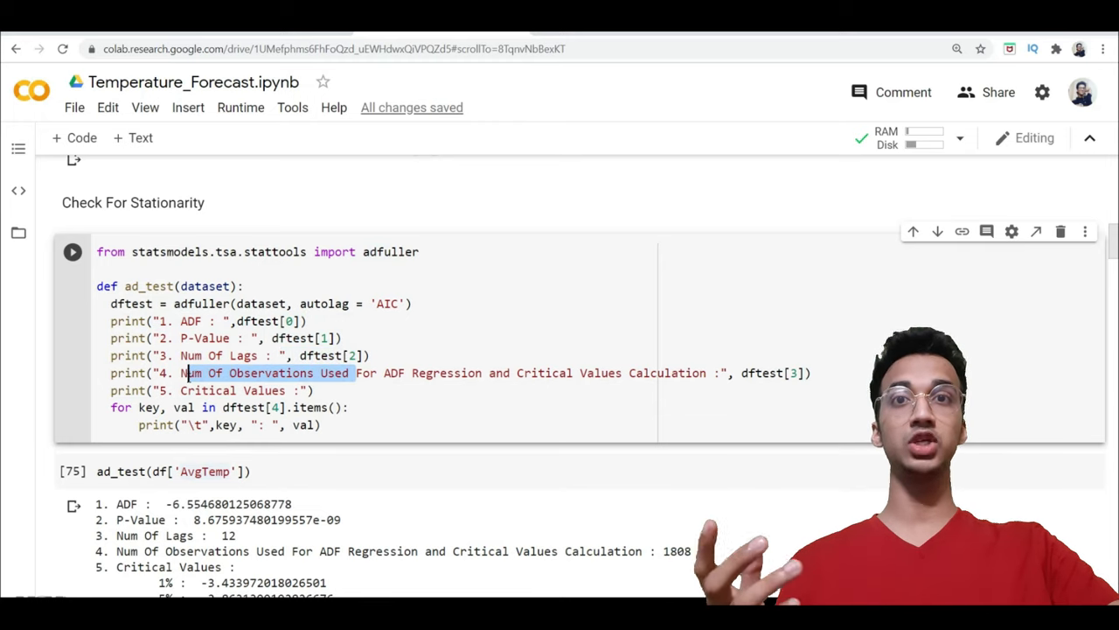
Review the ADF test output, highlighting the P-Value that indicates stationarity
scroll(down, 3)
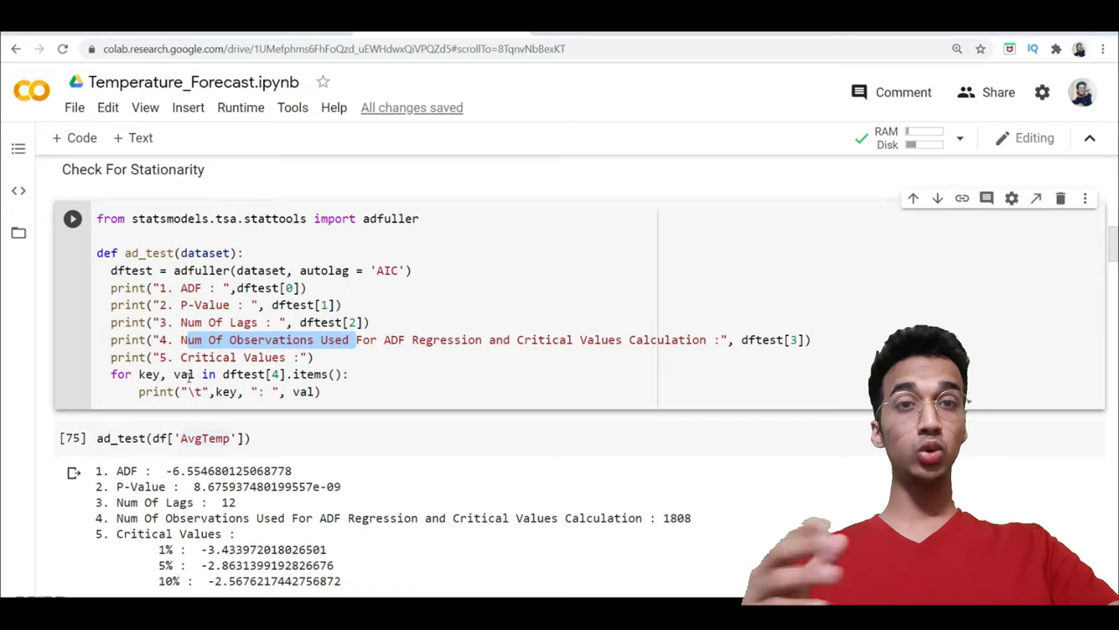
scroll(down, 3)
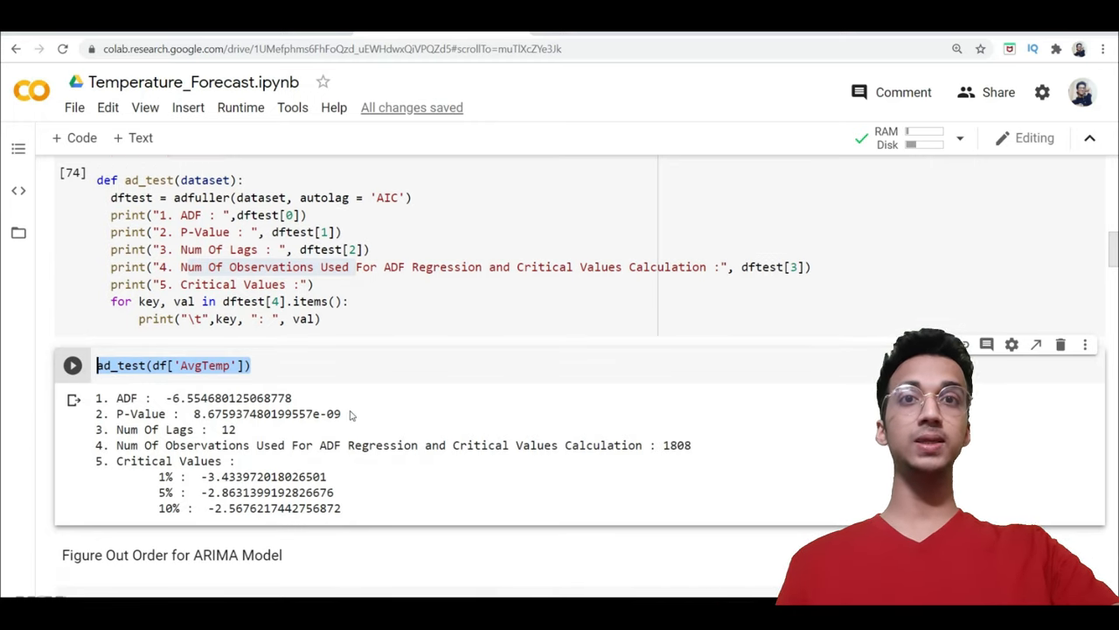
double_click(266, 413)
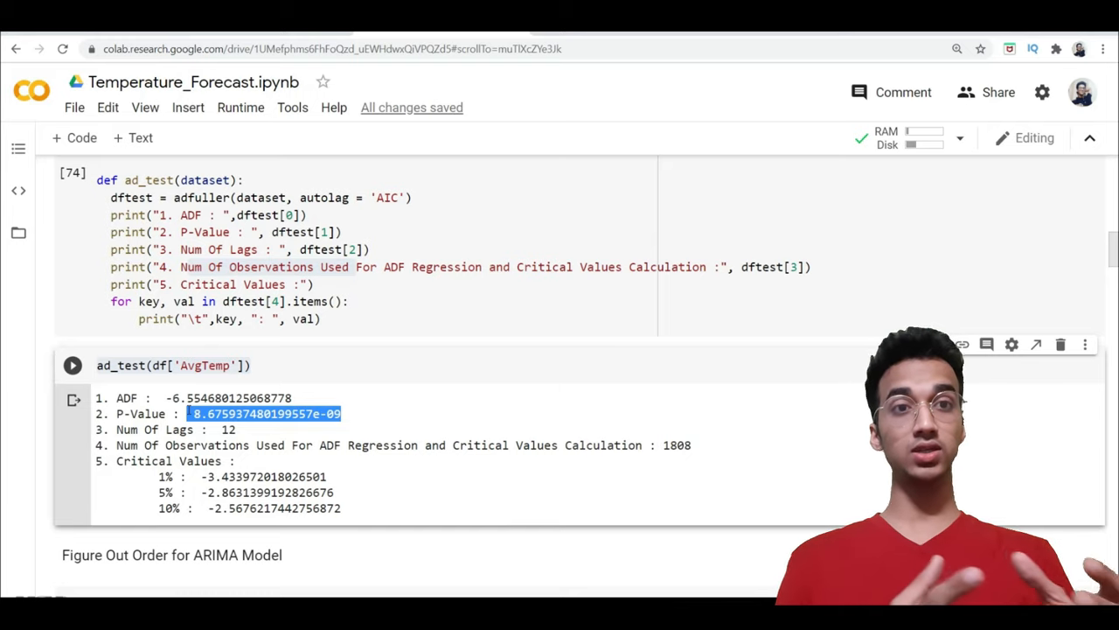
scroll(down, 3)
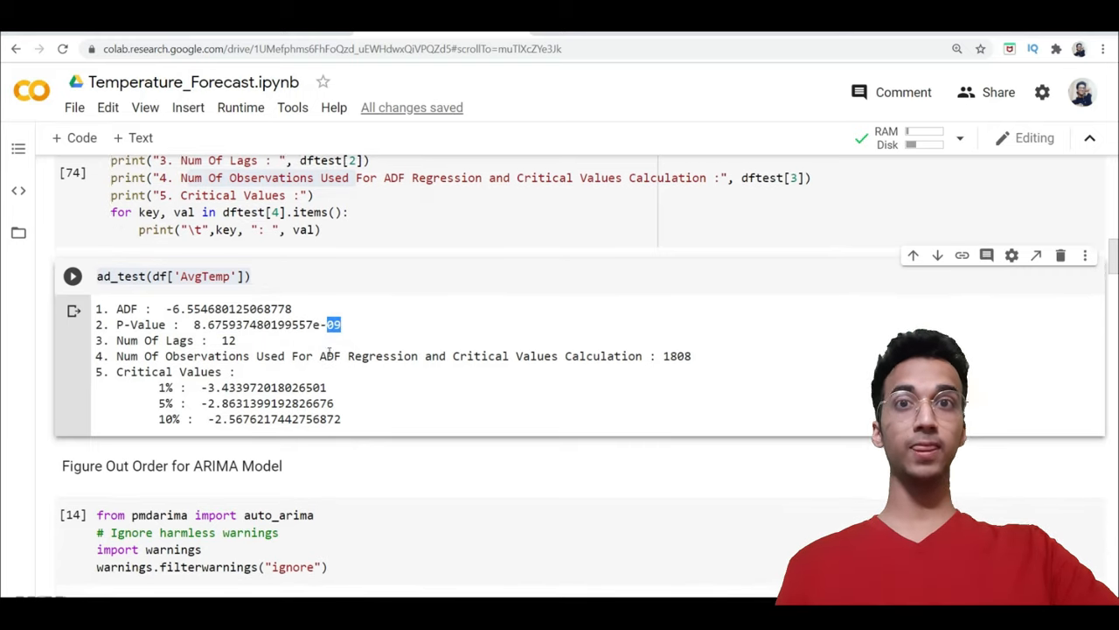
scroll(down, 3)
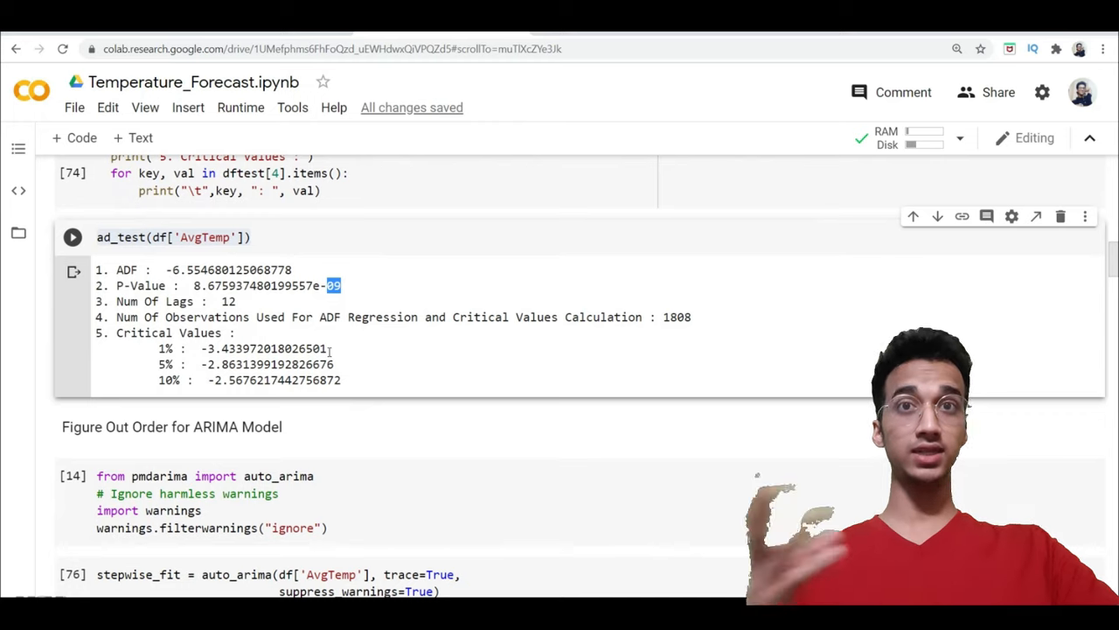
scroll(down, 3)
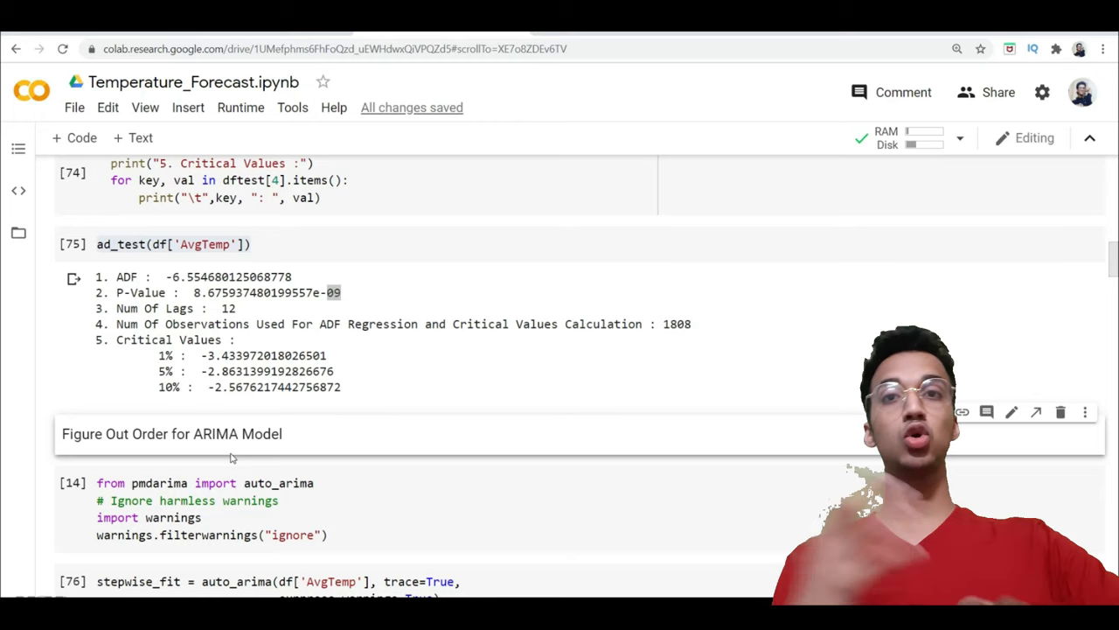
Review the auto_arima order-search code and its stepwise output
scroll(down, 3)
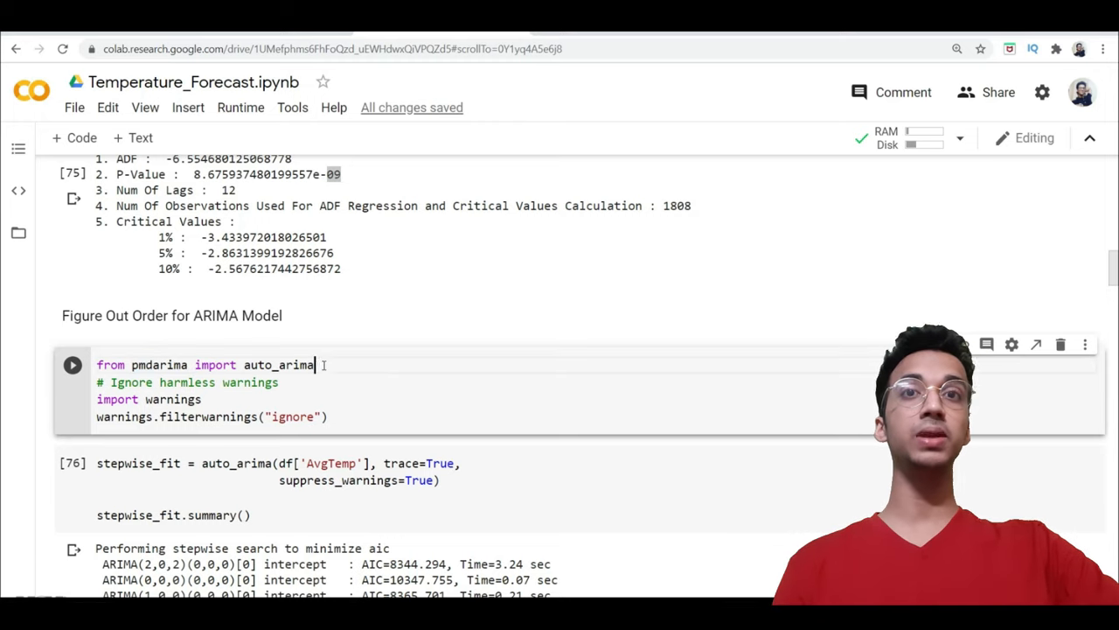
scroll(down, 3)
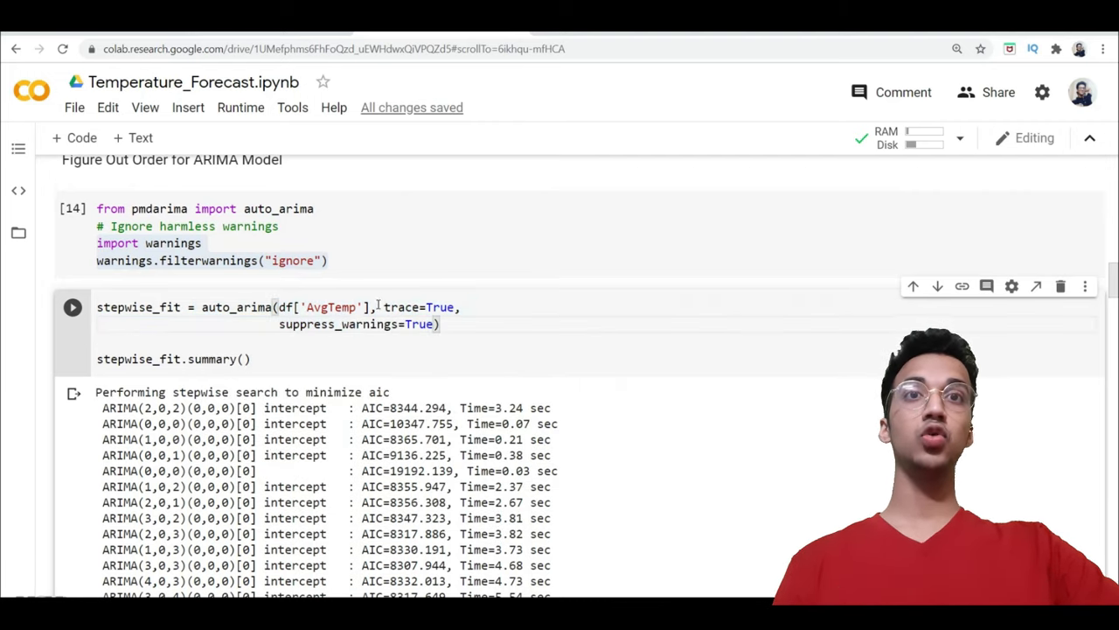
double_click(420, 307)
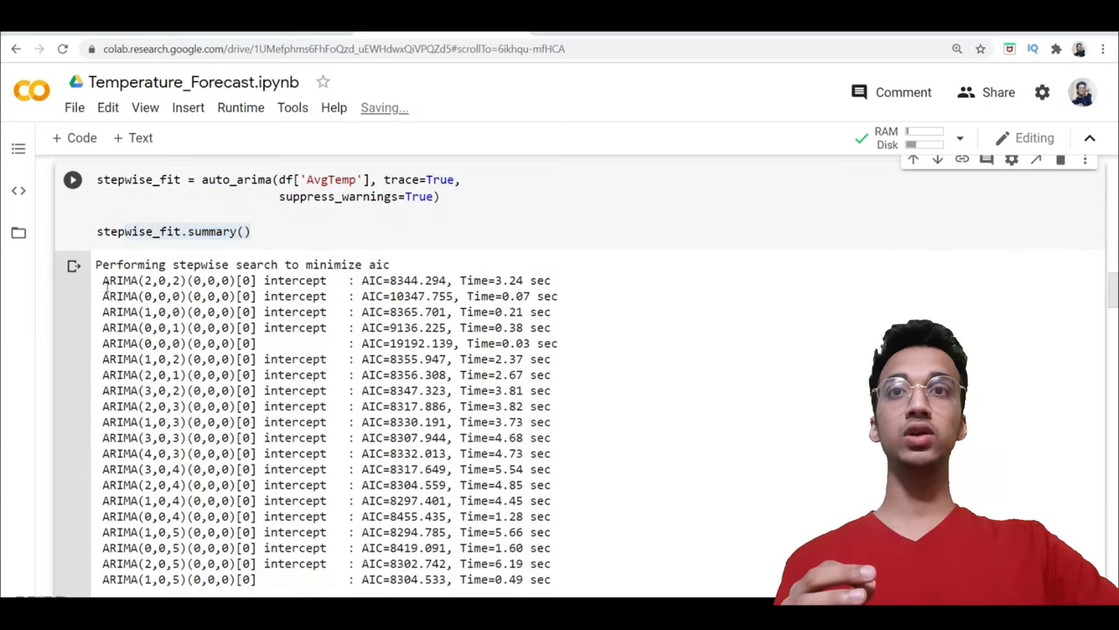
scroll(down, 3)
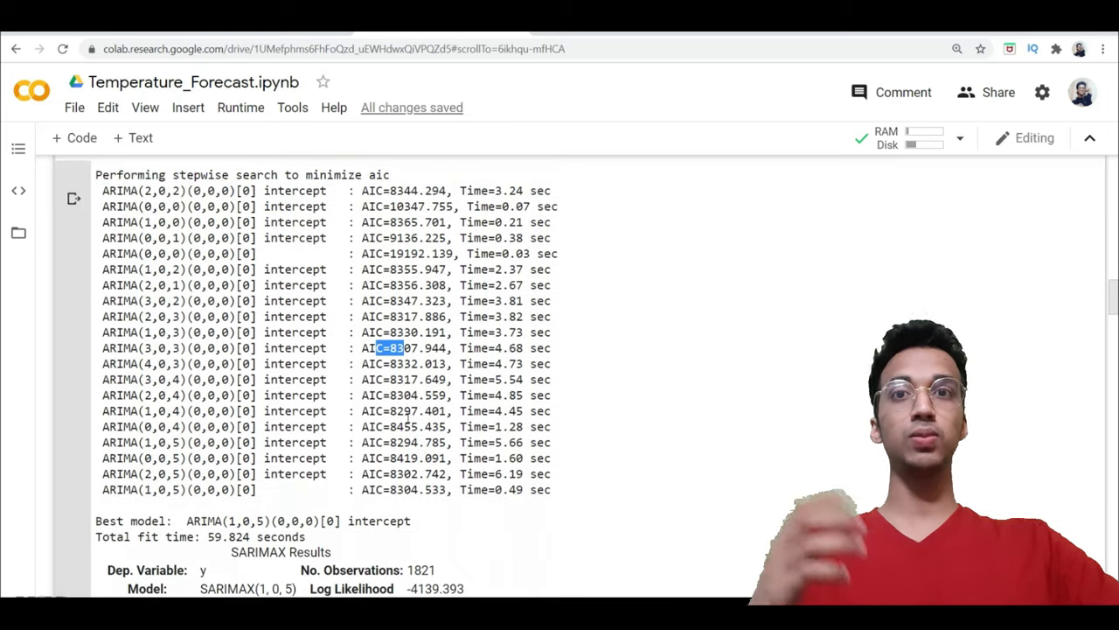
scroll(down, 3)
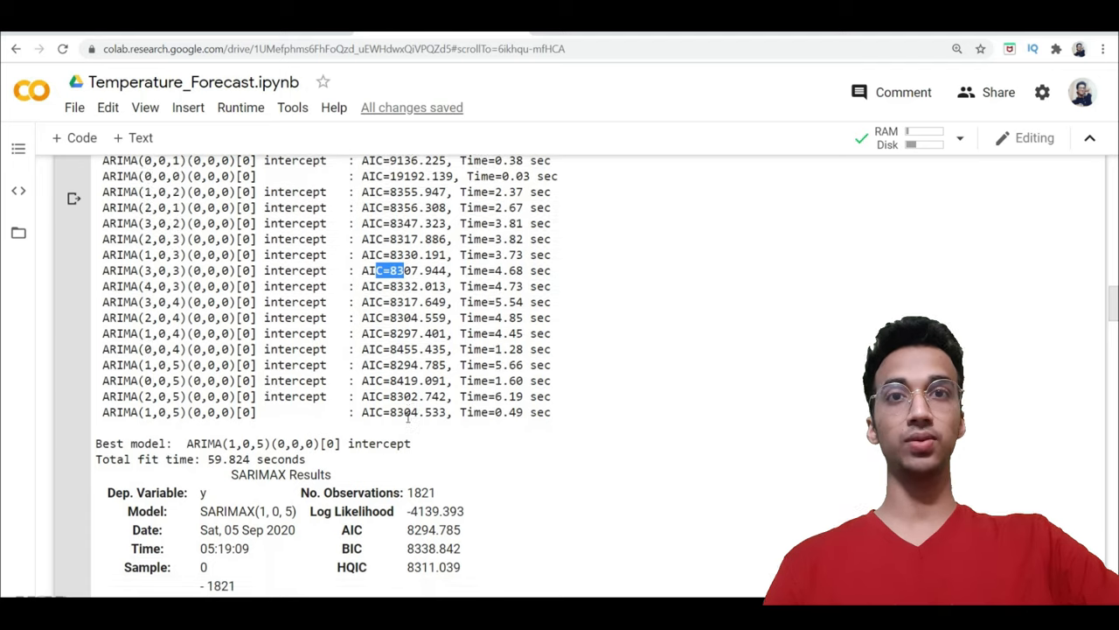
scroll(down, 3)
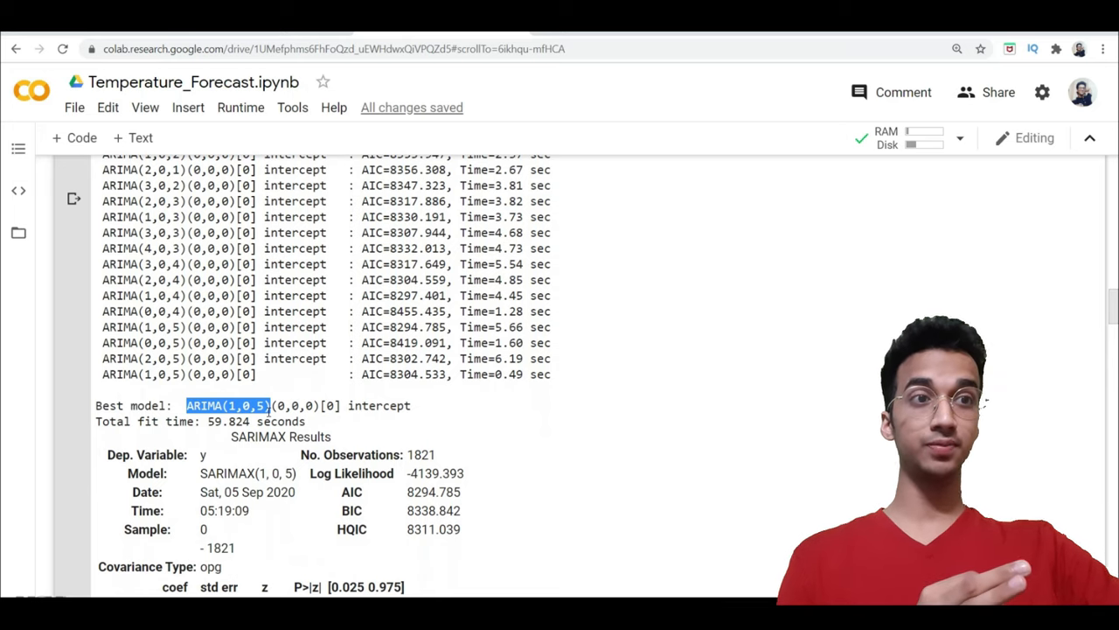
scroll(down, 3)
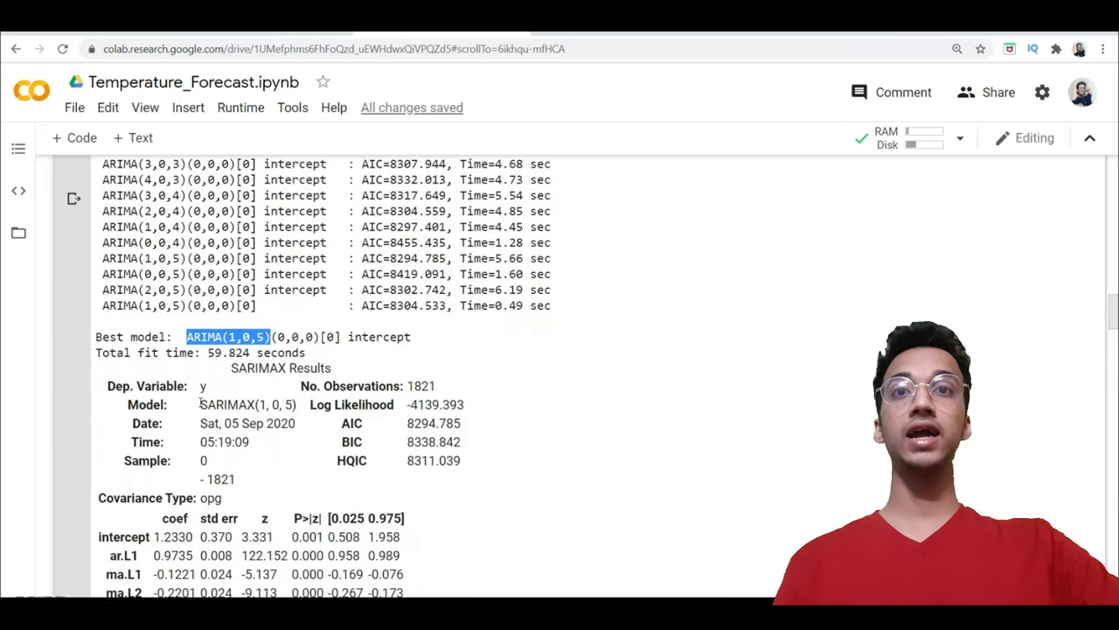
double_click(227, 404)
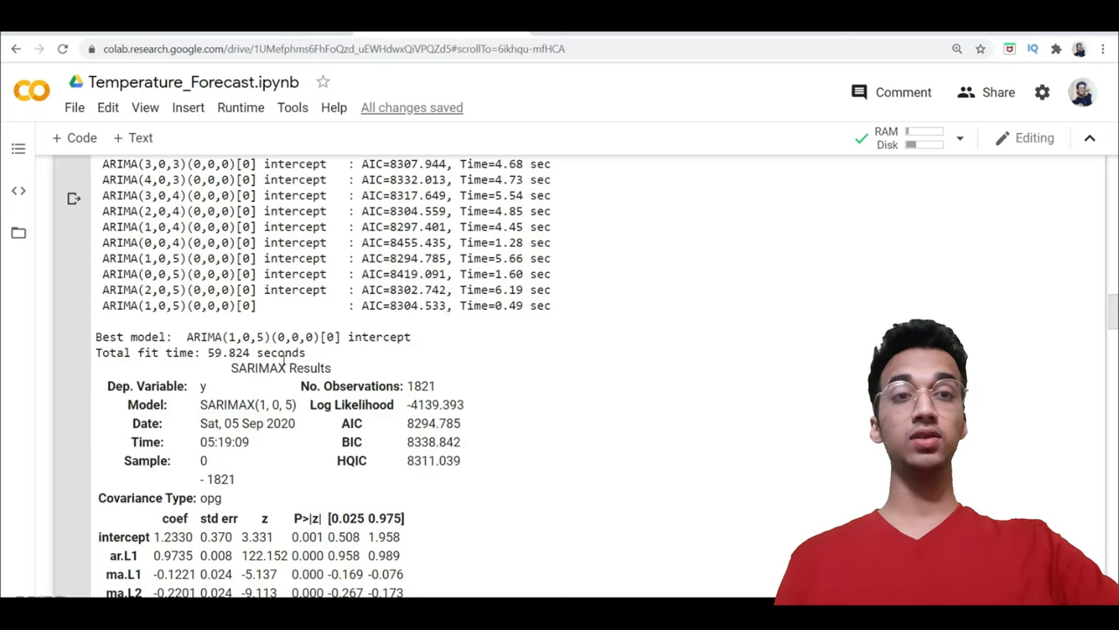
Highlight the selected model order (1, 0, 5) in the auto_arima results
scroll(down, 3)
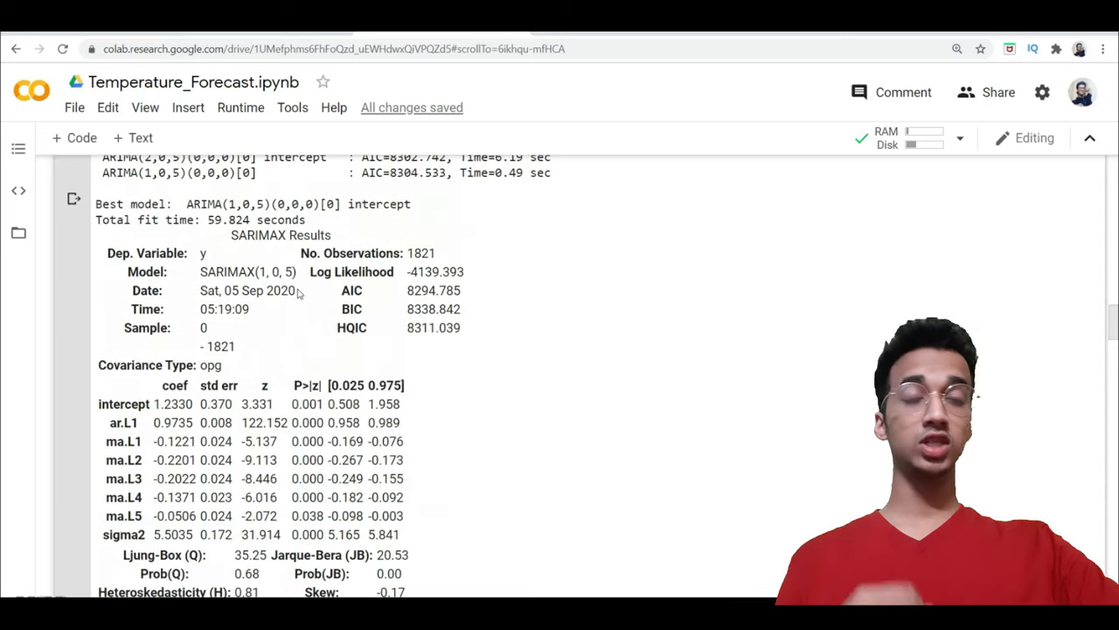
double_click(271, 271)
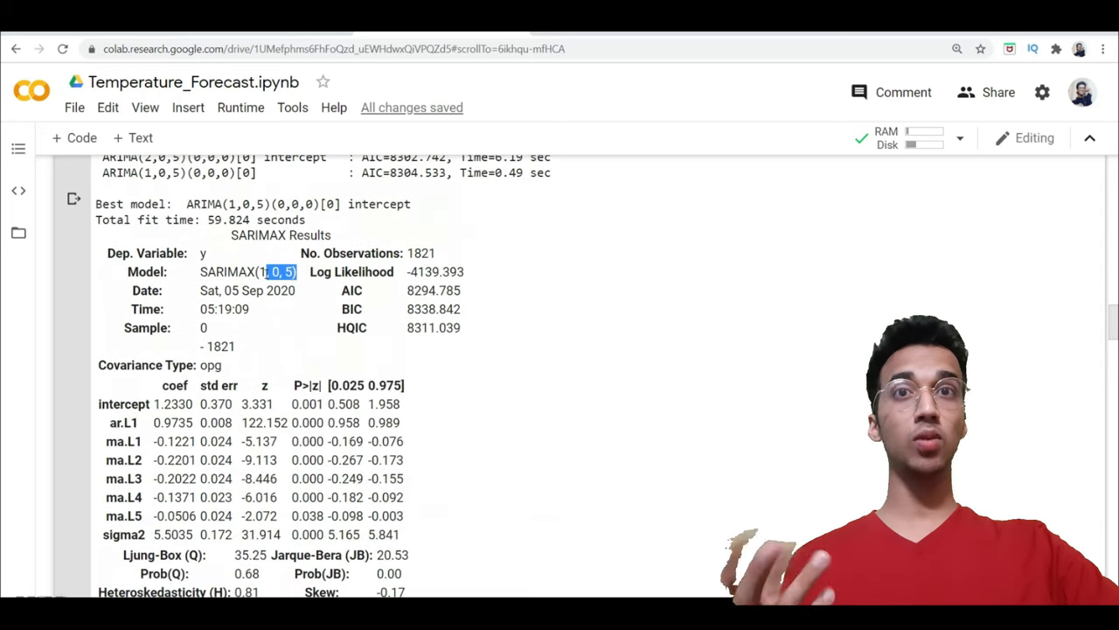
scroll(down, 3)
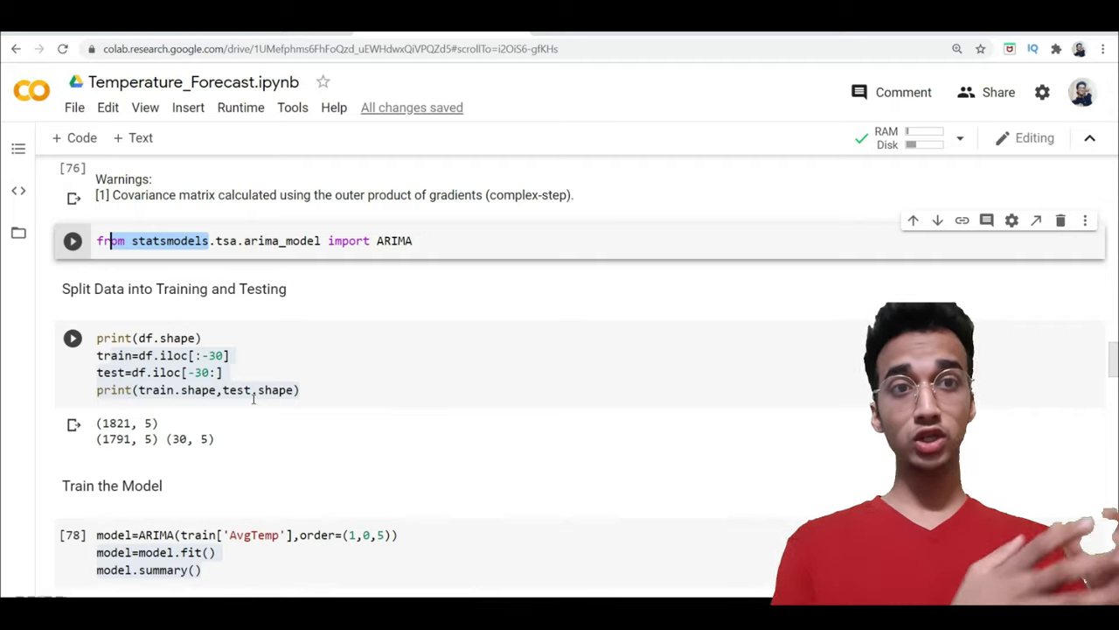
scroll(down, 3)
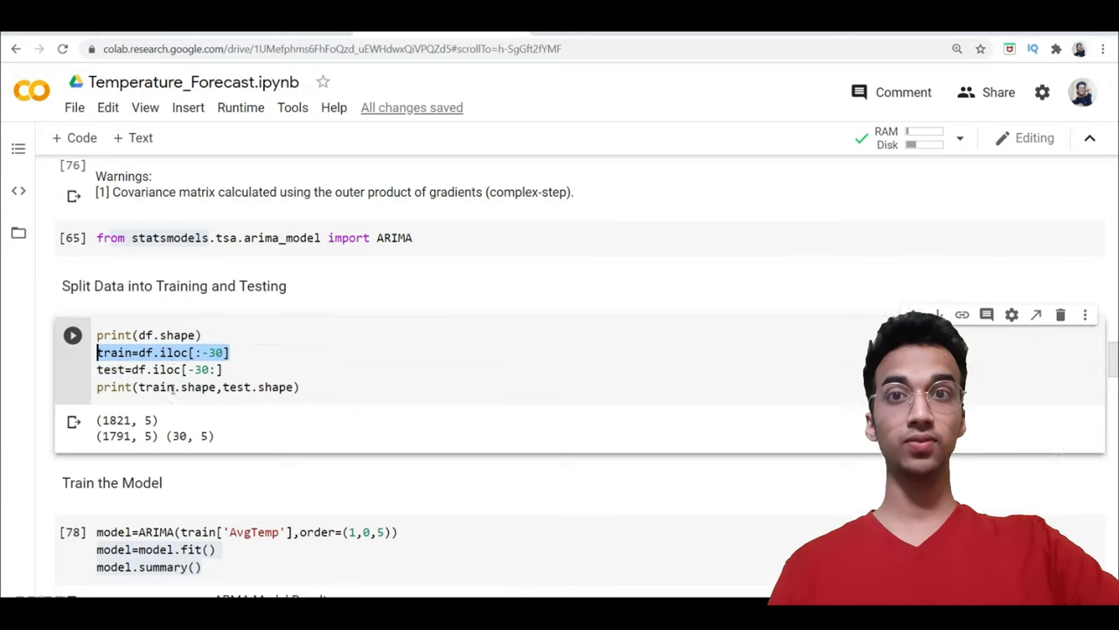
scroll(down, 3)
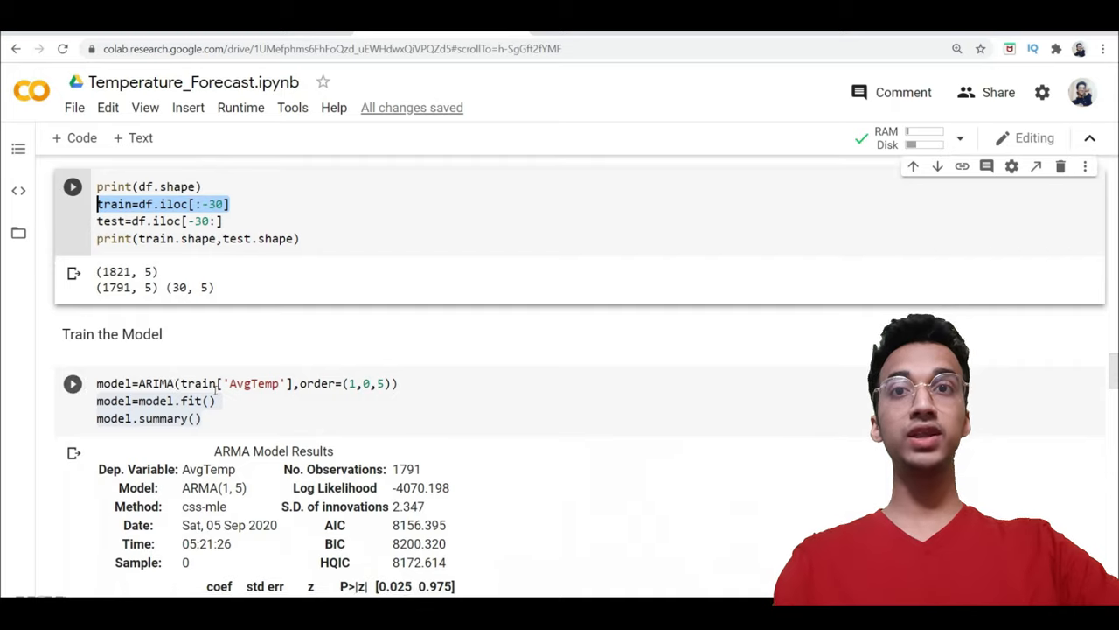
Review the ARIMA training cell, its summary call and the moving-average coefficient rows
click(175, 383)
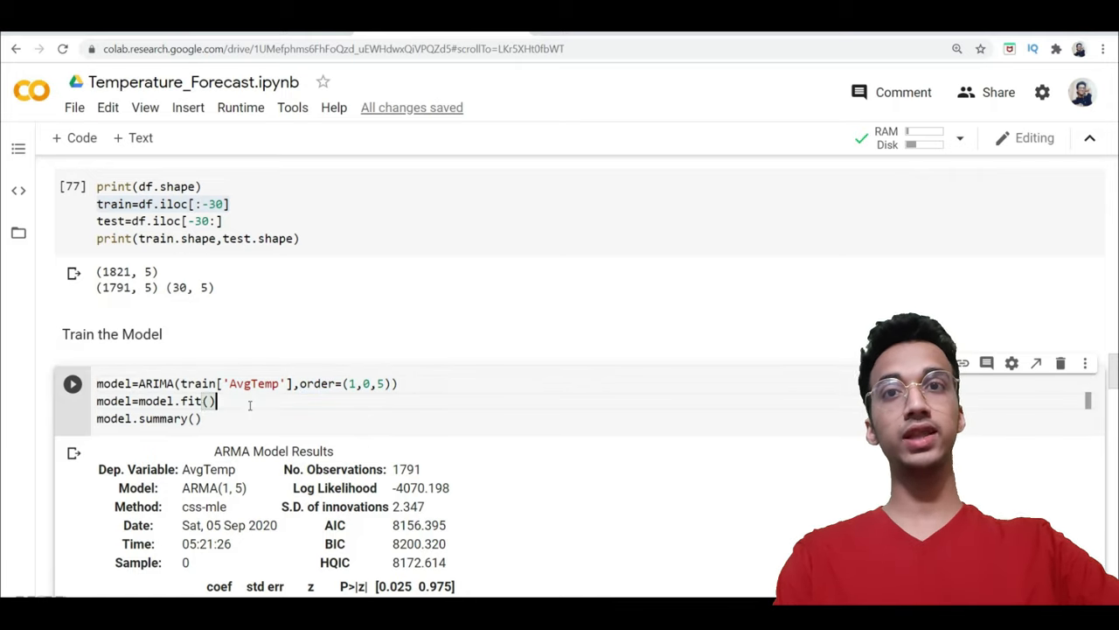
double_click(160, 418)
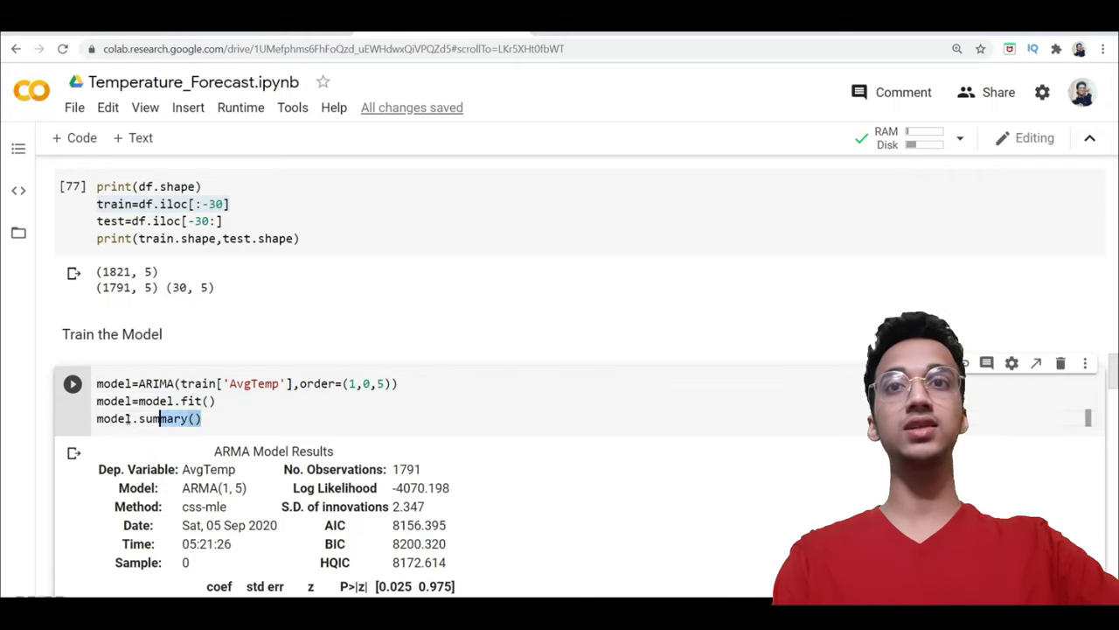
scroll(down, 3)
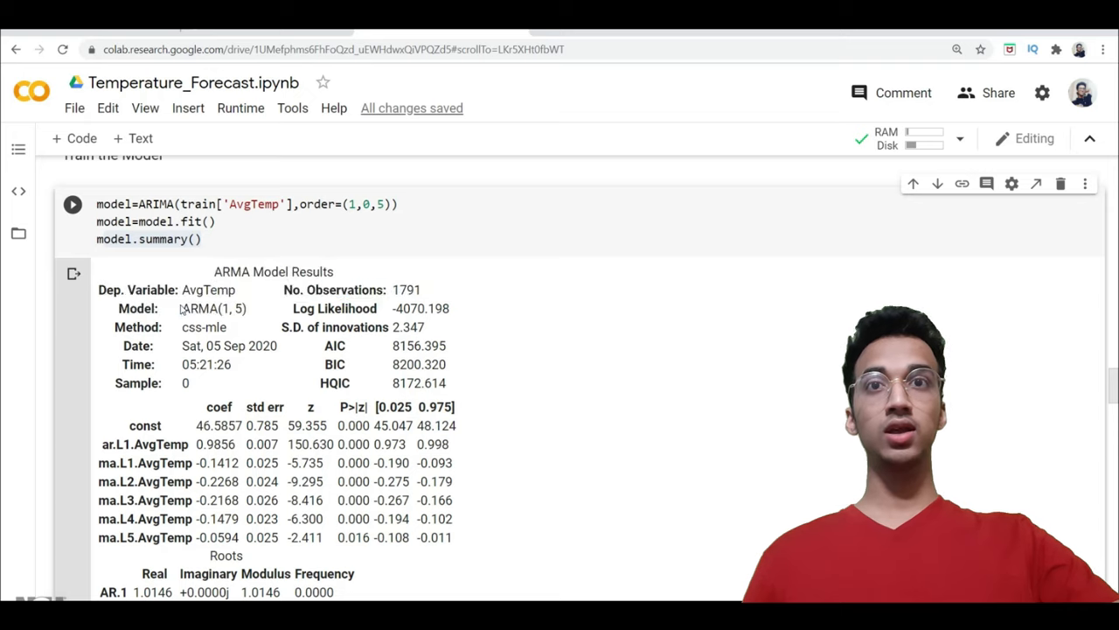
scroll(down, 3)
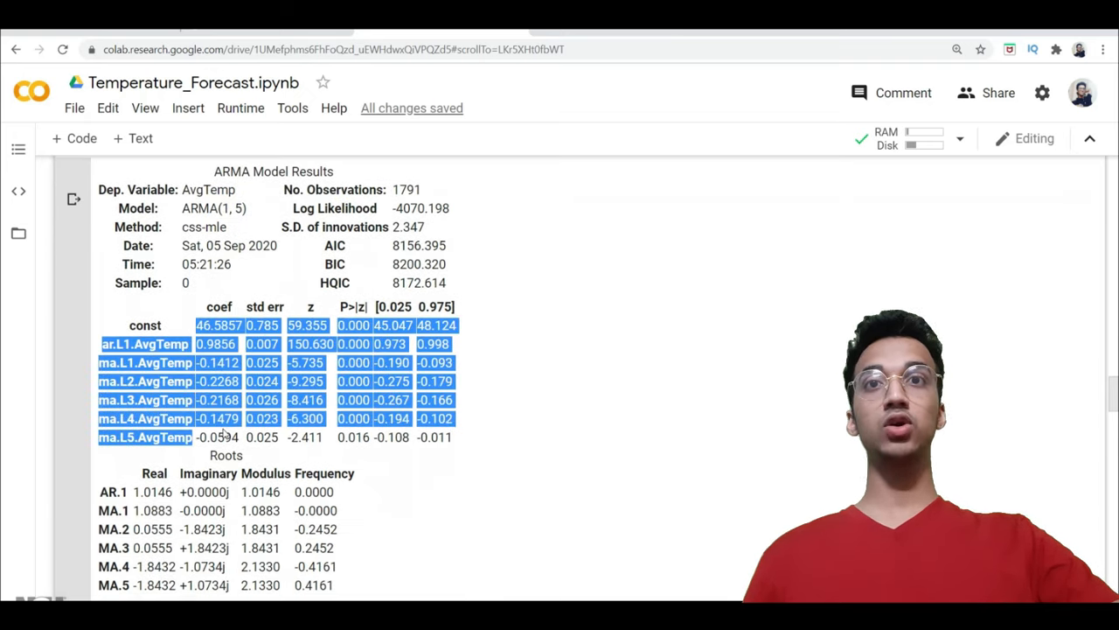
scroll(down, 3)
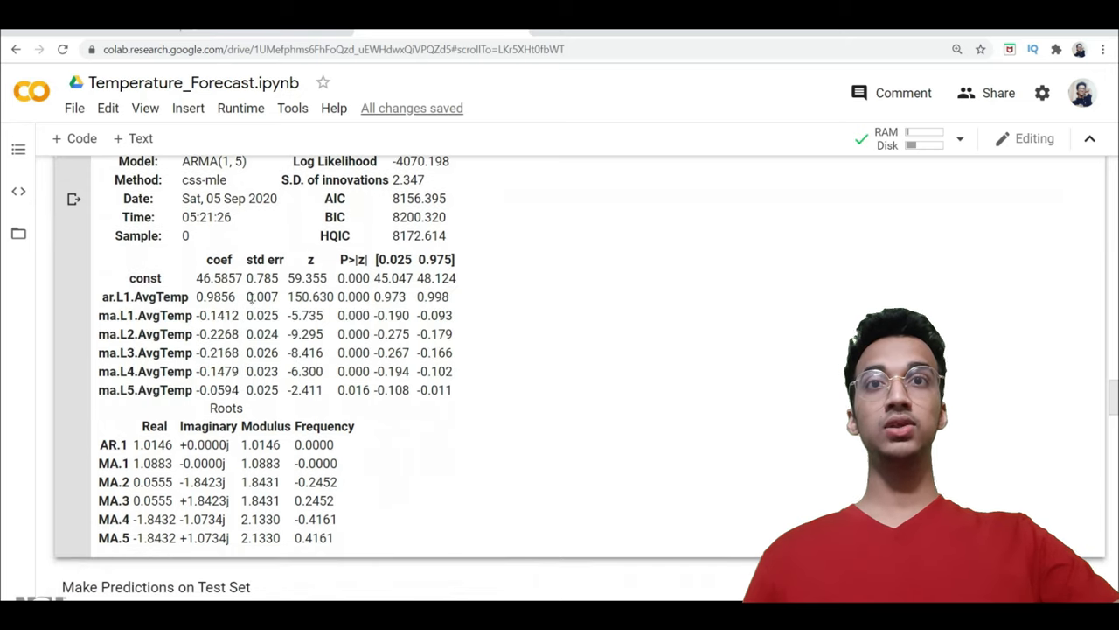
double_click(215, 297)
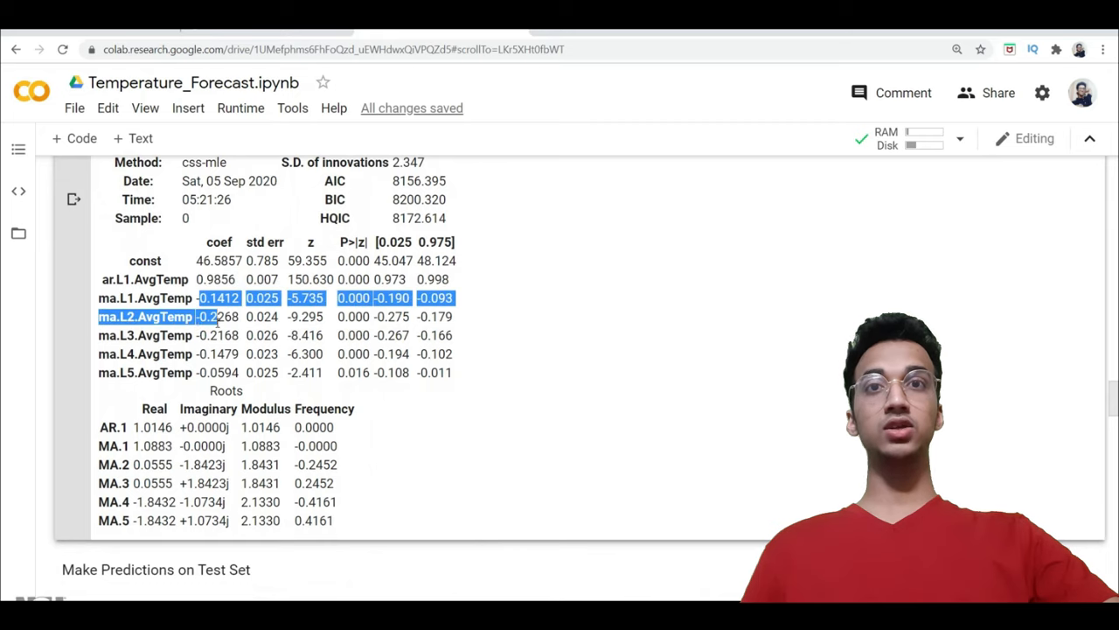
Index the test predictions by df dates instead of printing raw, and review forecasts from 2018-12-01 (~44.74)
scroll(down, 3)
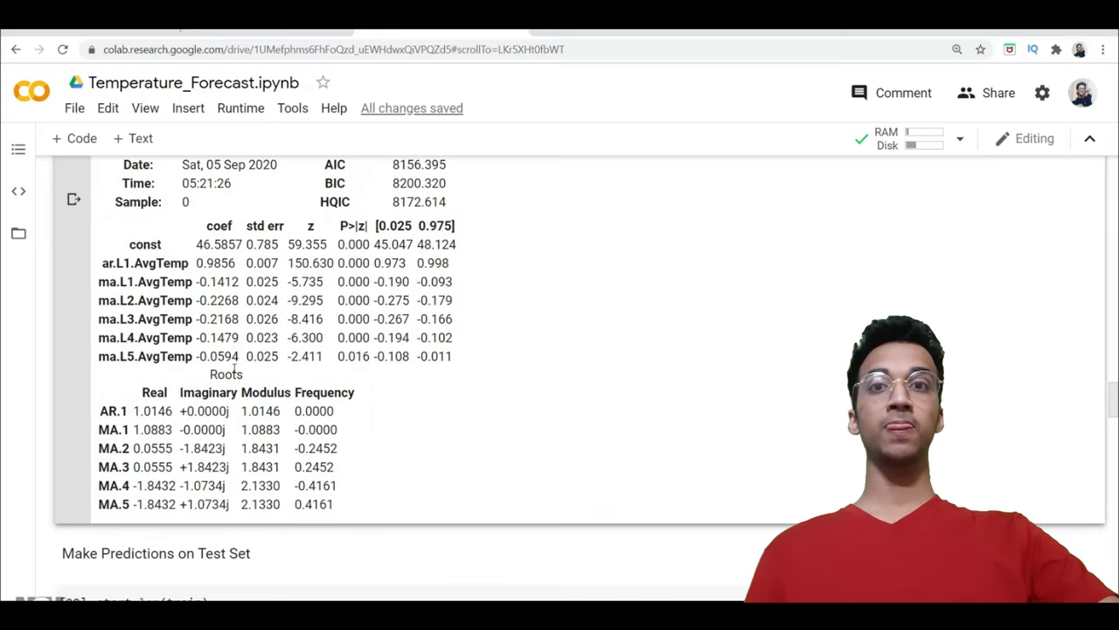
scroll(down, 3)
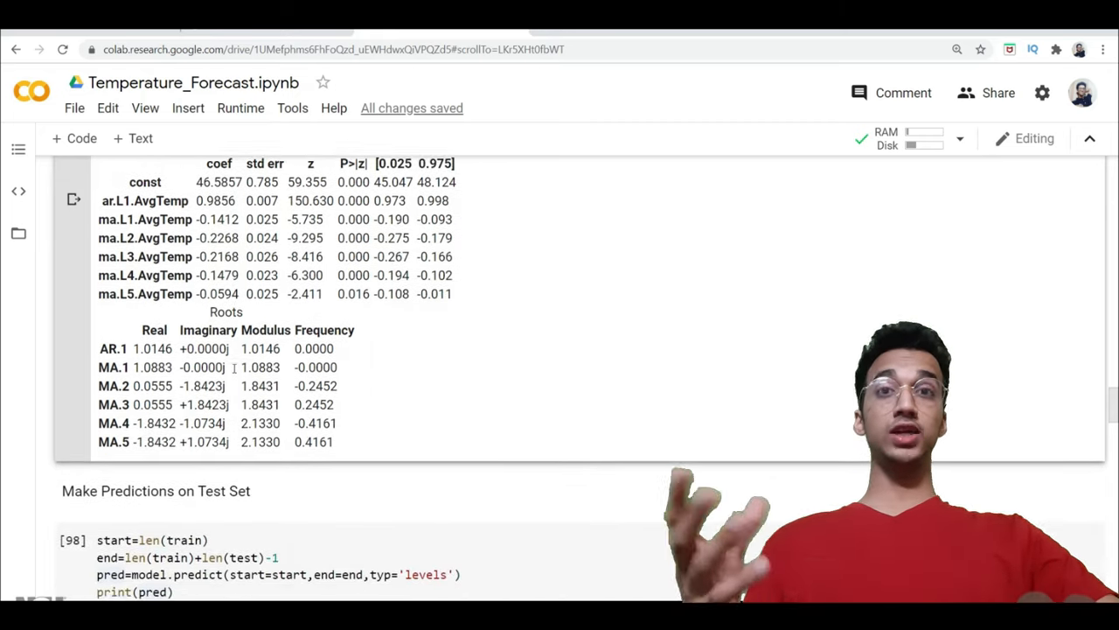
scroll(down, 3)
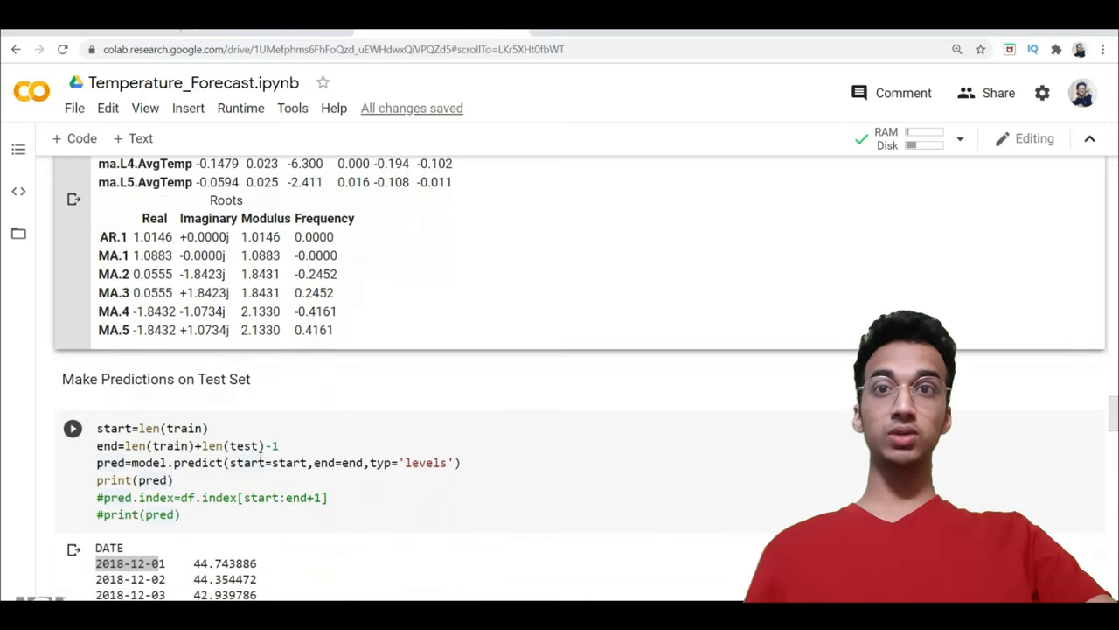
scroll(down, 3)
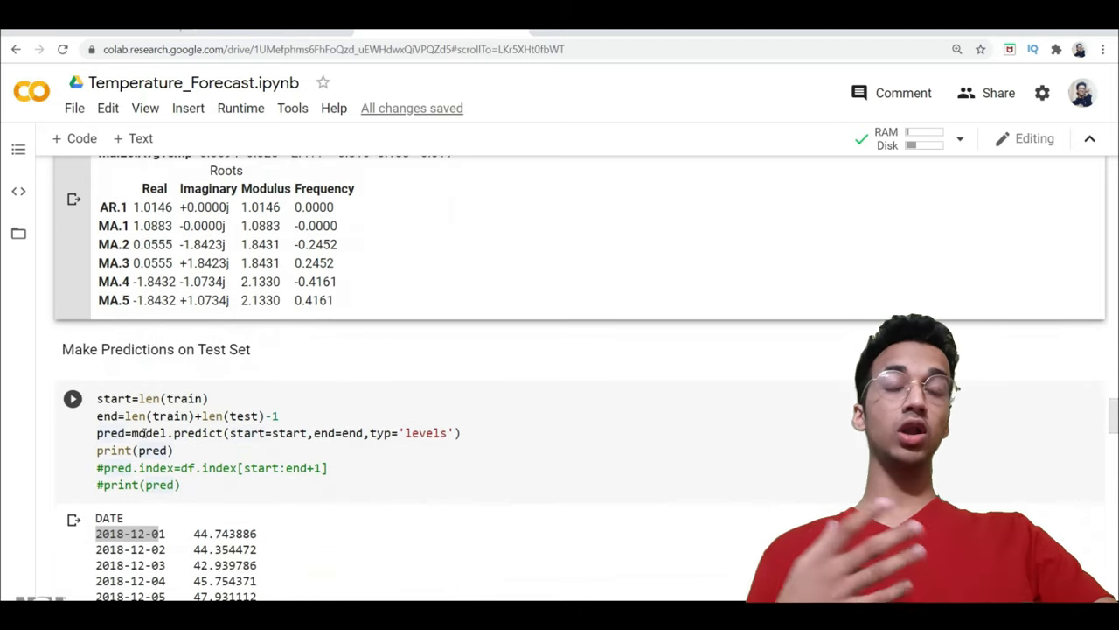
click(216, 433)
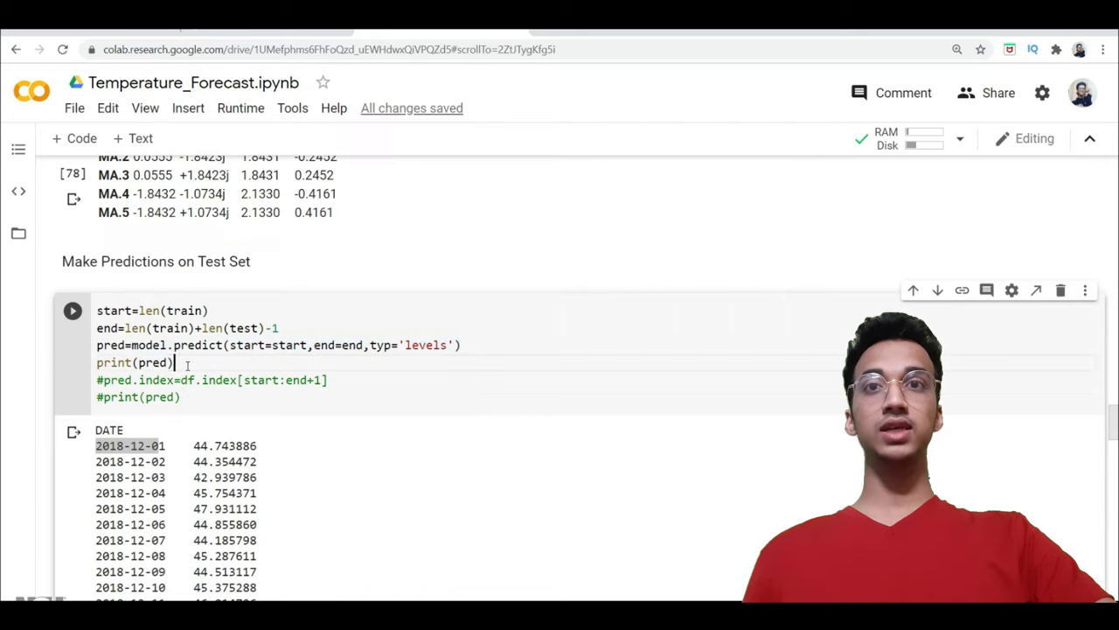
scroll(down, 3)
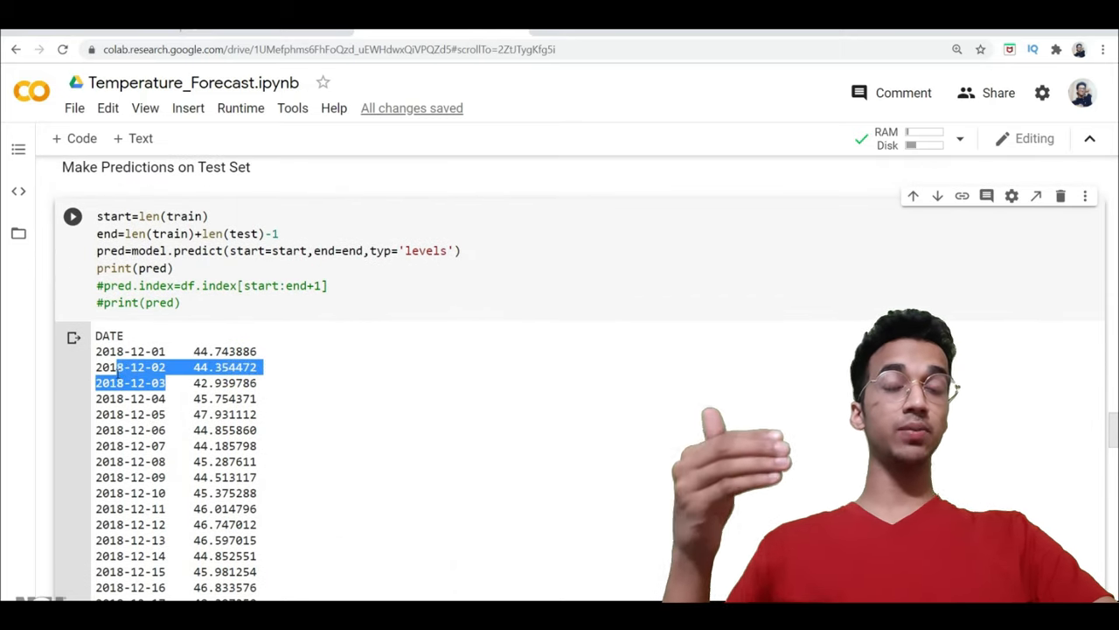
drag(132, 367, 175, 476)
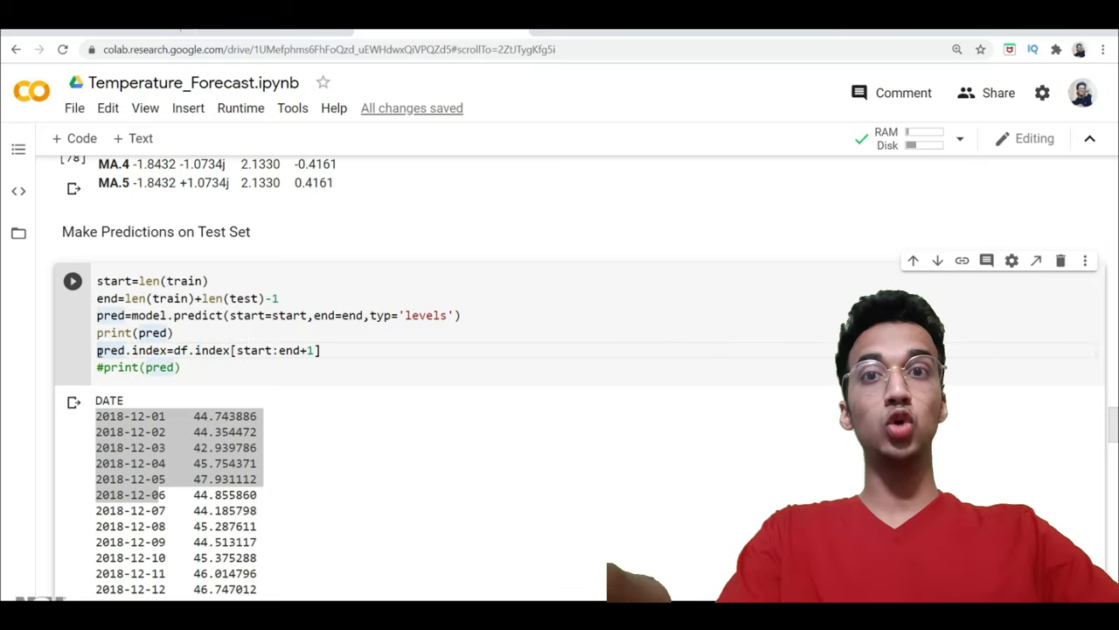
scroll(down, 3)
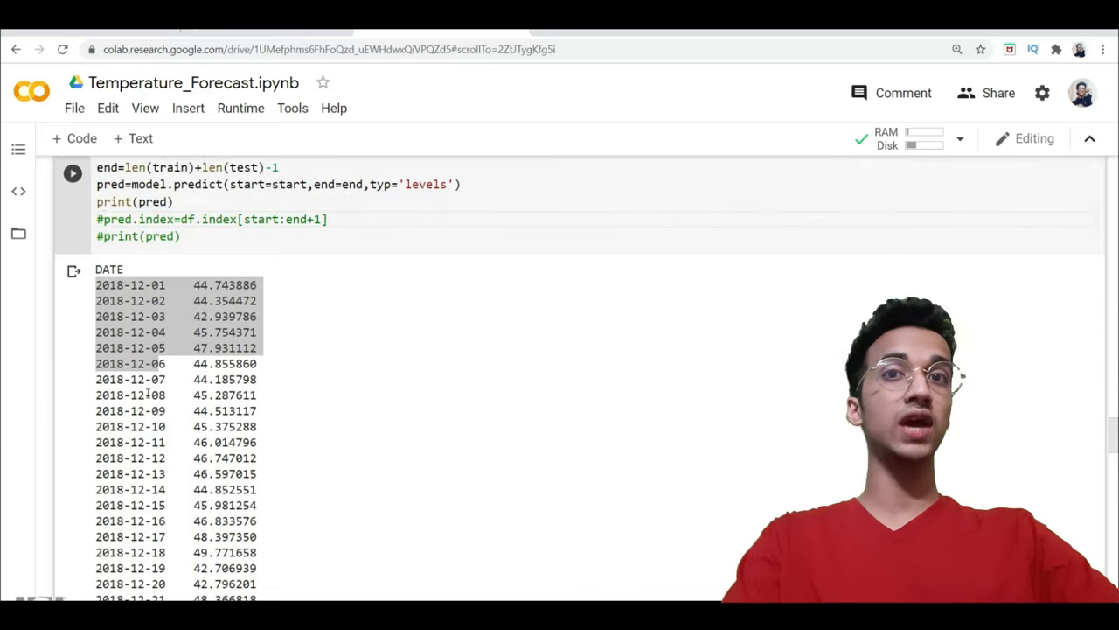
scroll(down, 3)
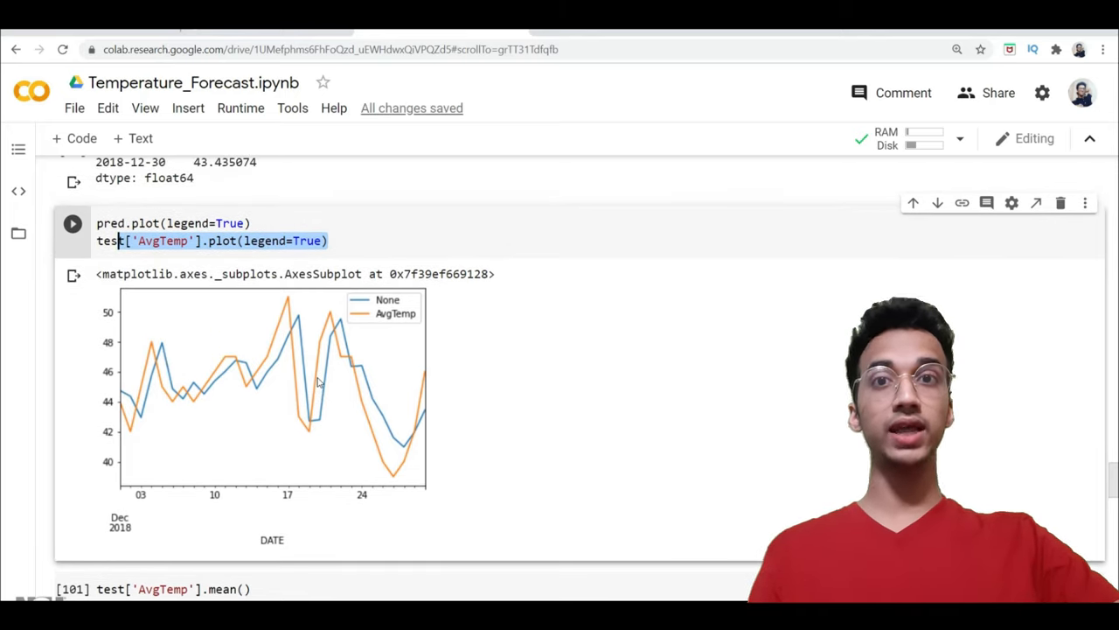
scroll(down, 3)
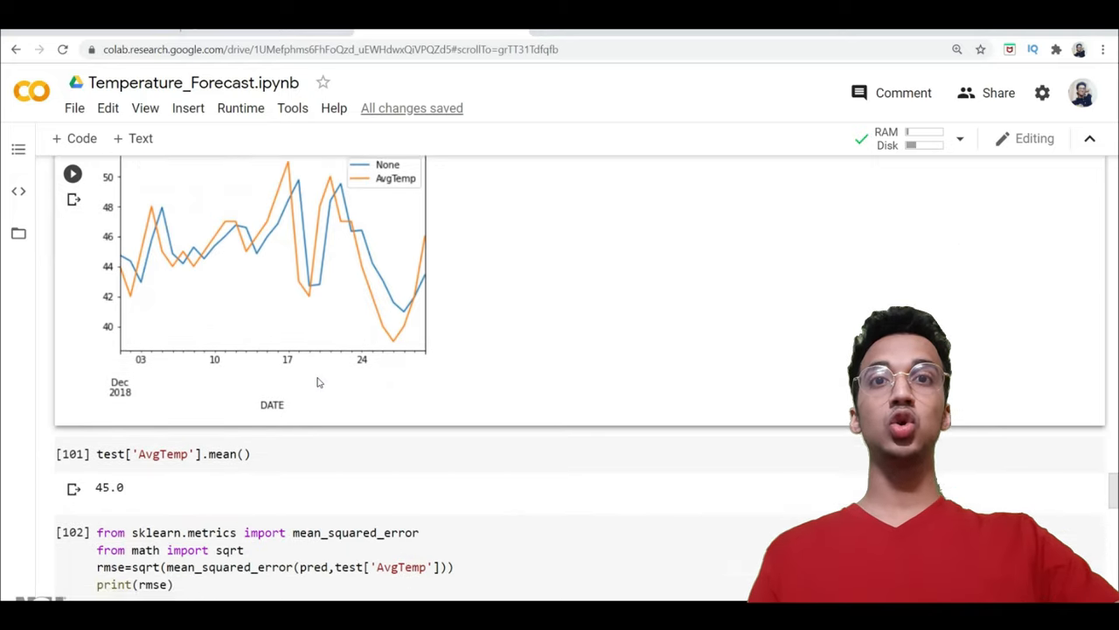
scroll(down, 3)
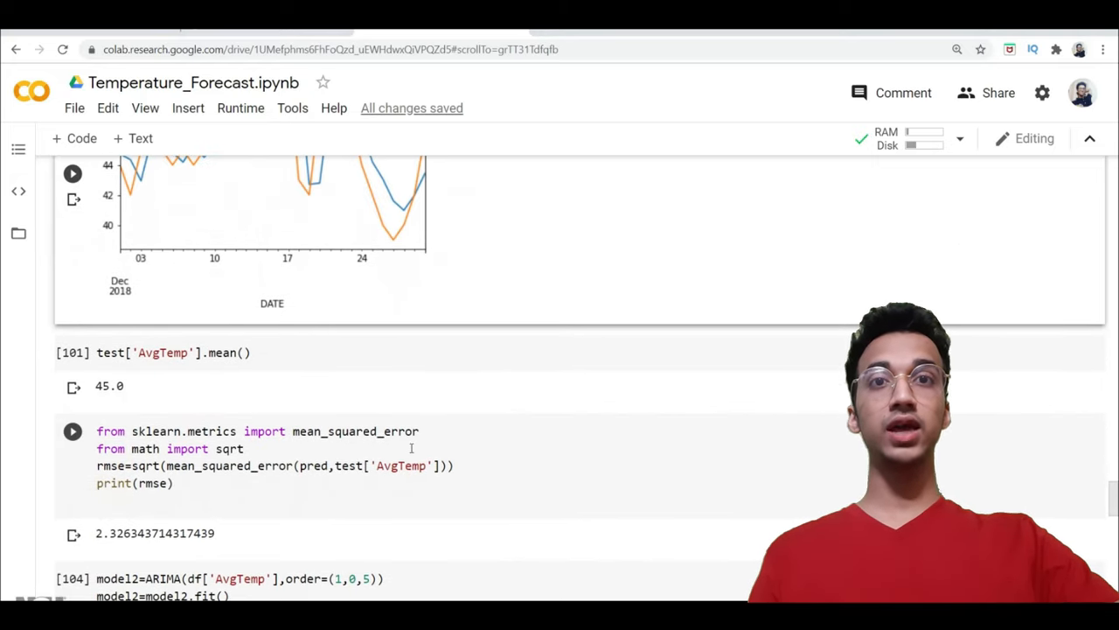
double_click(355, 431)
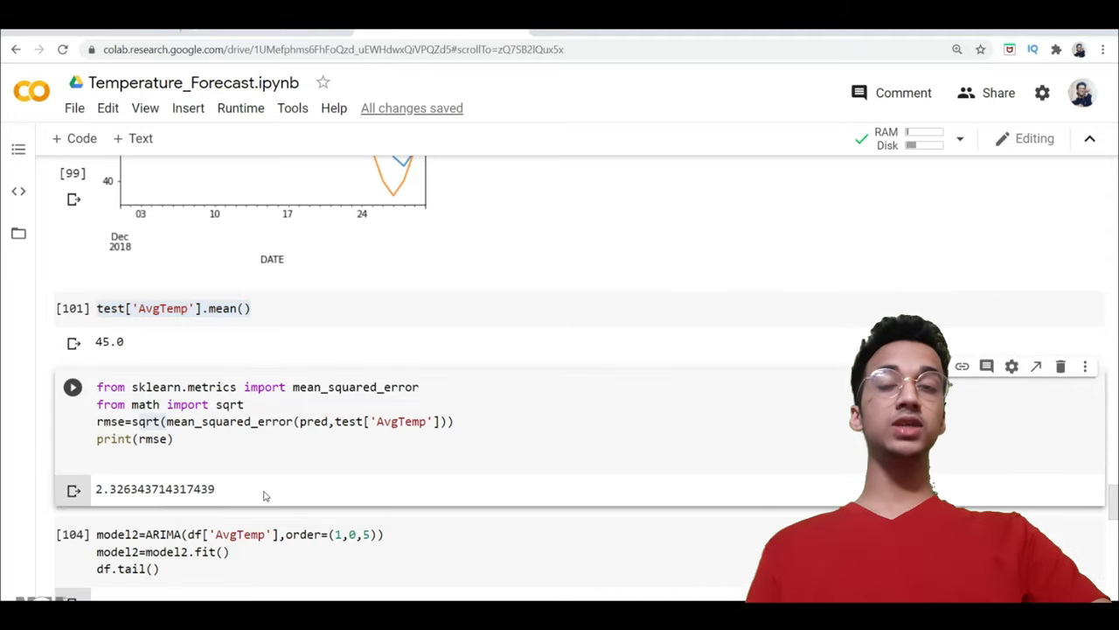
double_click(154, 490)
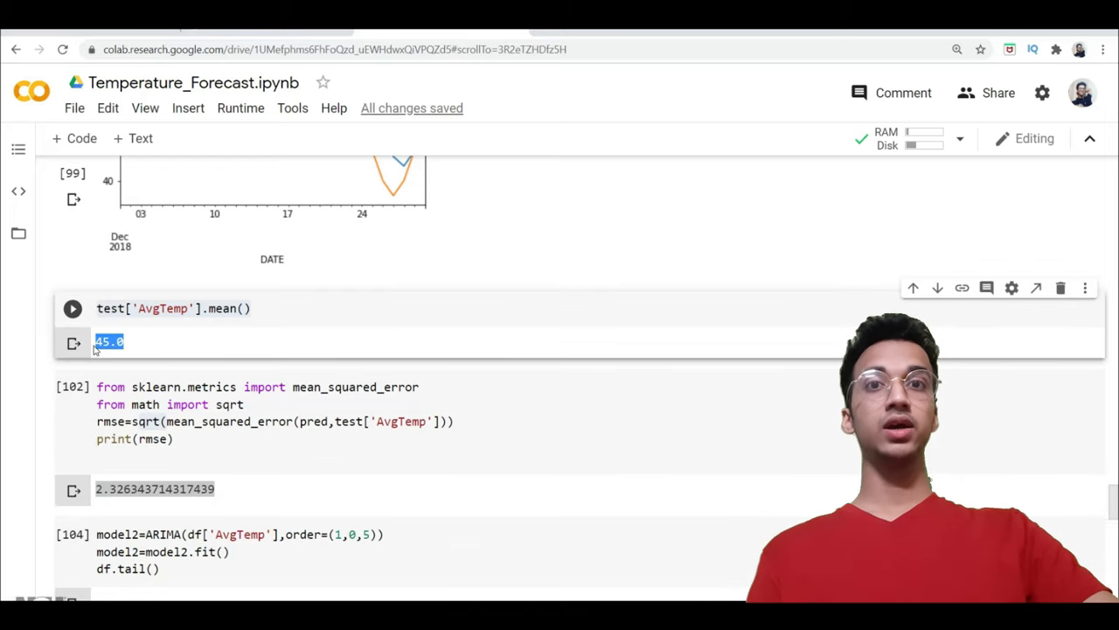
scroll(down, 3)
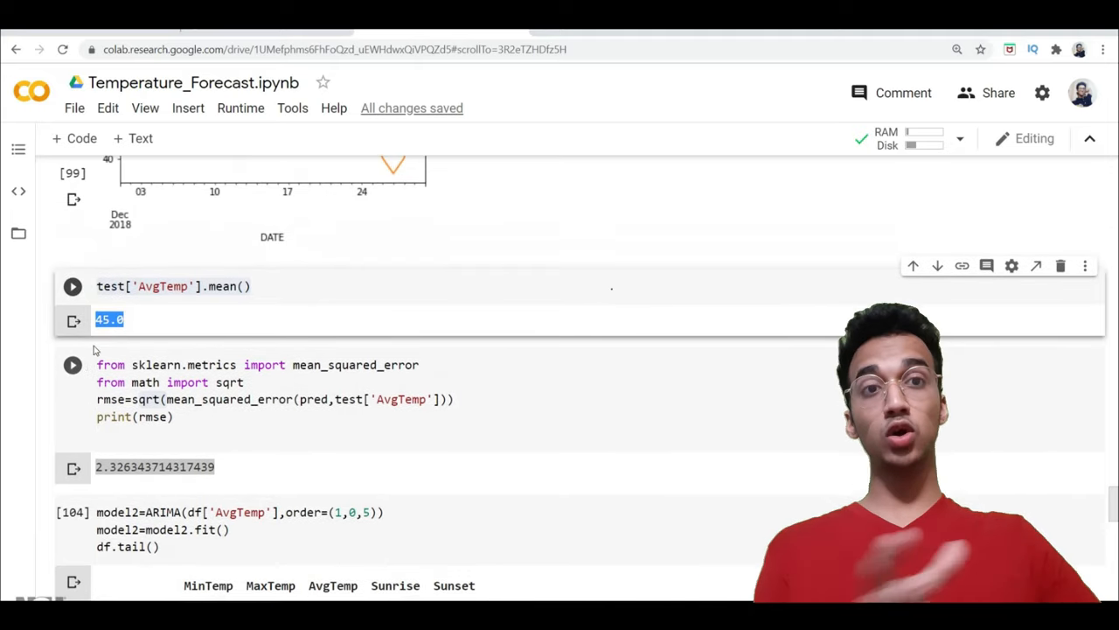
scroll(down, 3)
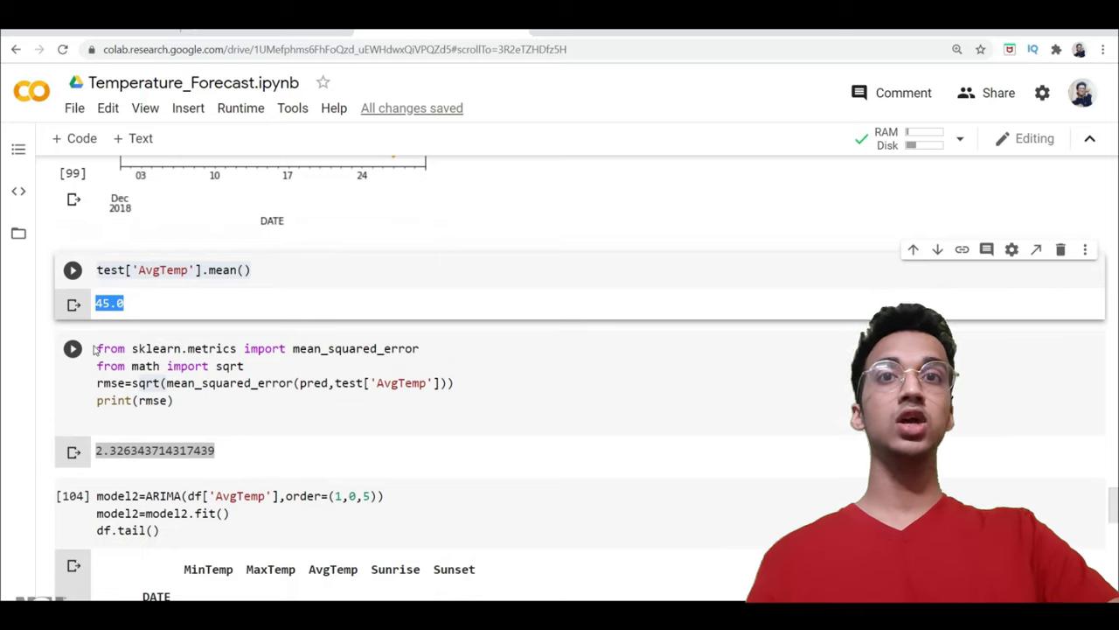
scroll(down, 3)
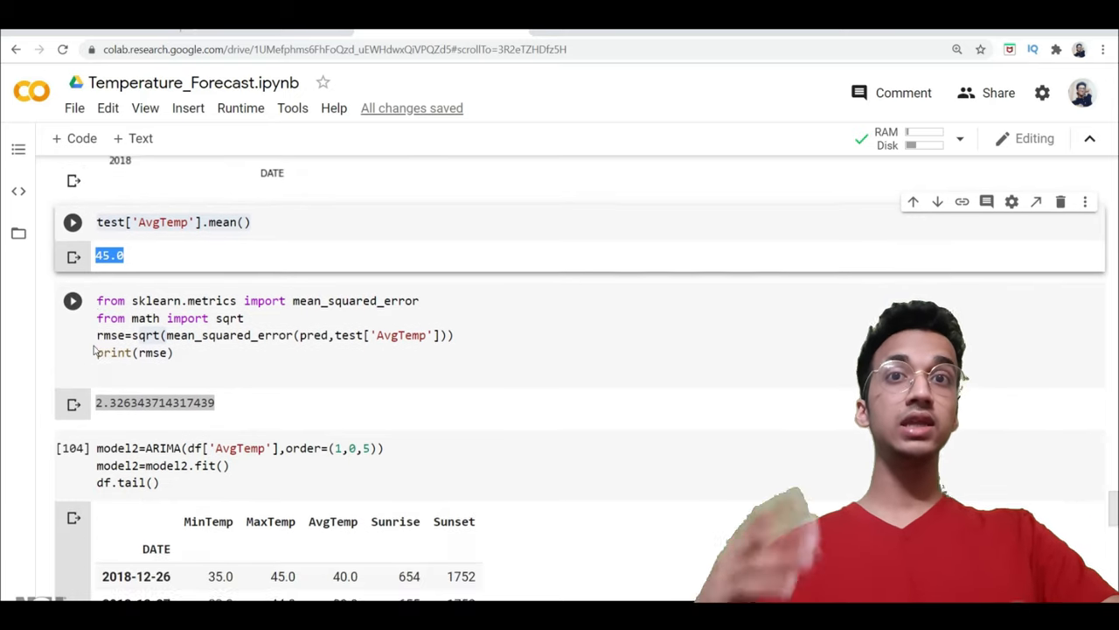
scroll(down, 3)
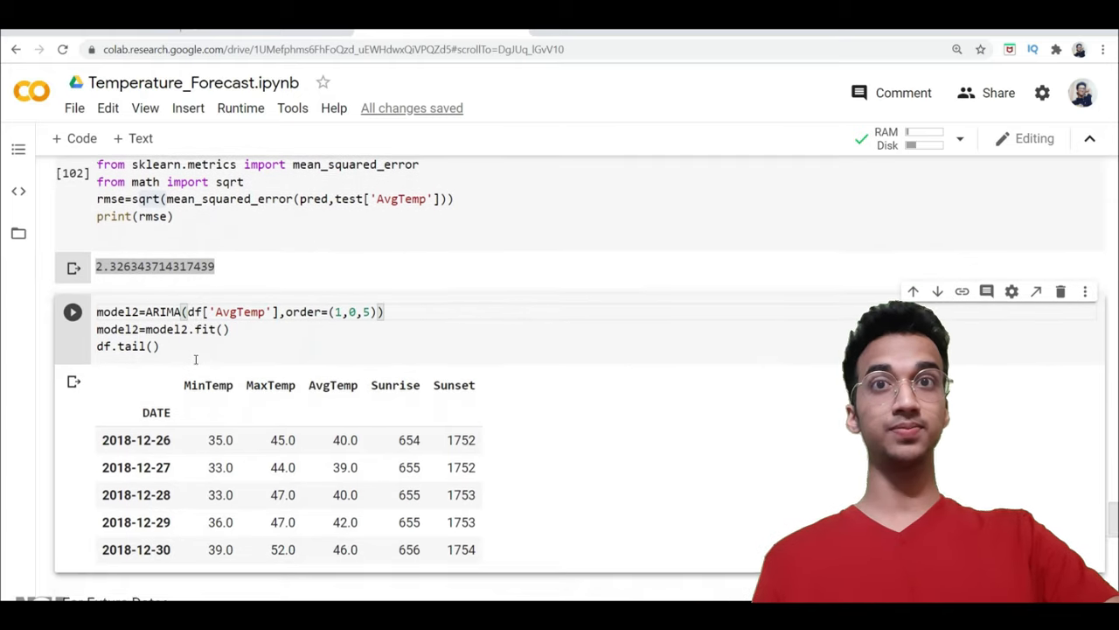
scroll(down, 3)
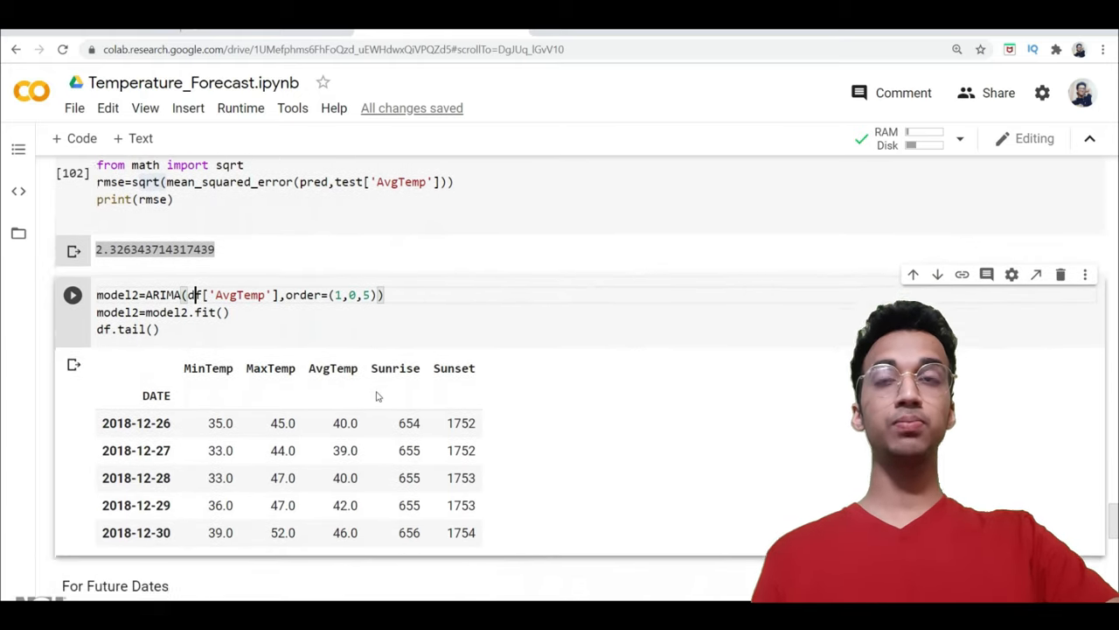
scroll(down, 3)
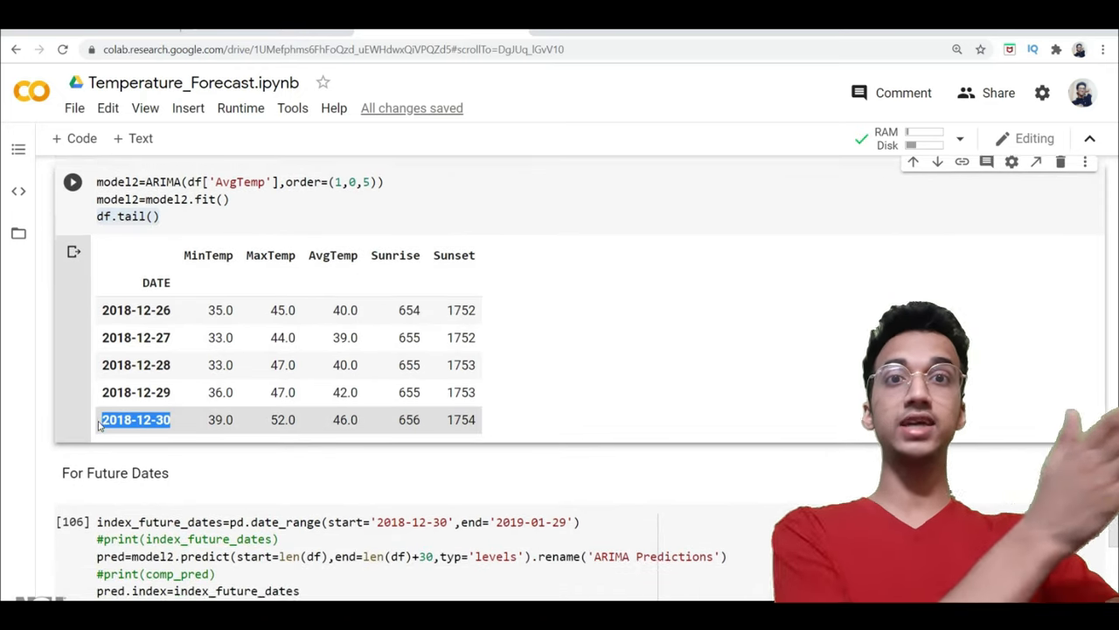
scroll(down, 3)
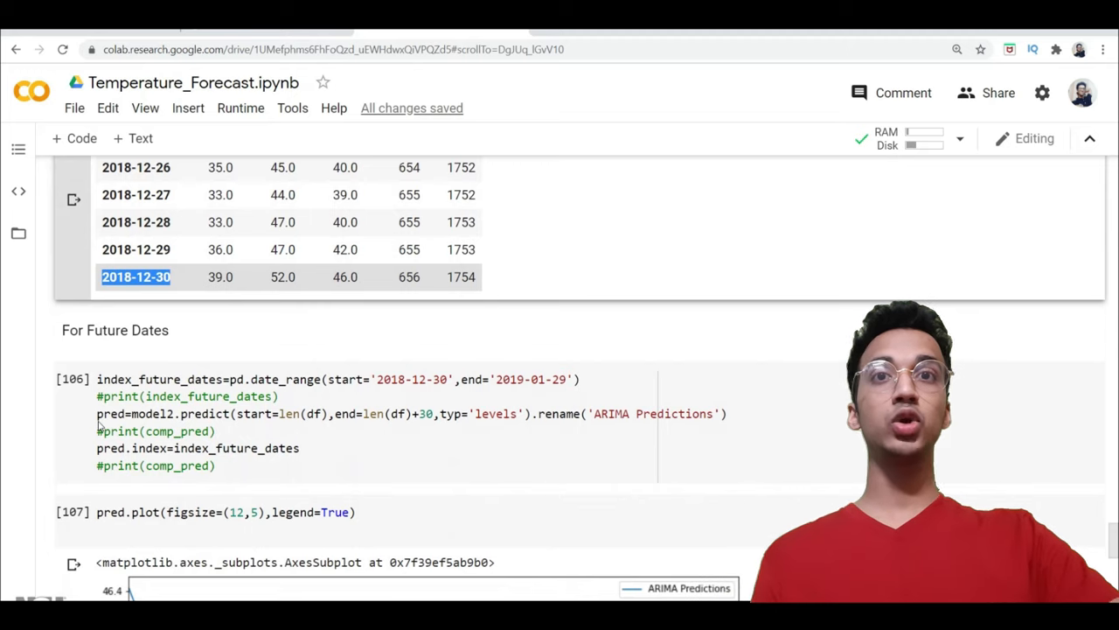
Point out the plain numeric index on the 30-day future predictions before dating them from 2018-12-30
scroll(down, 3)
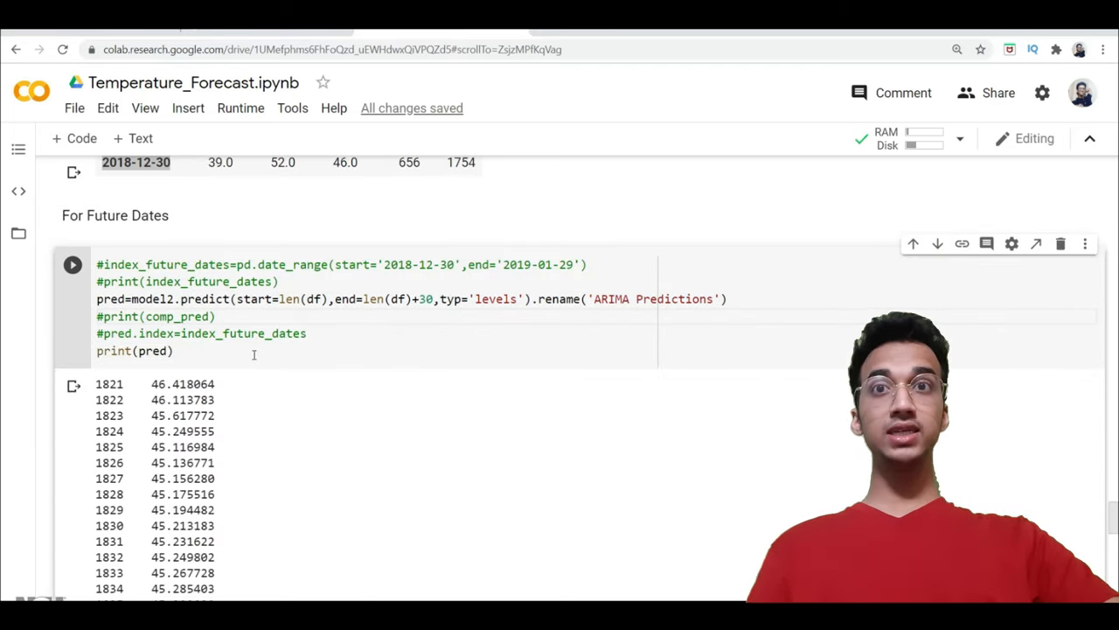
scroll(down, 3)
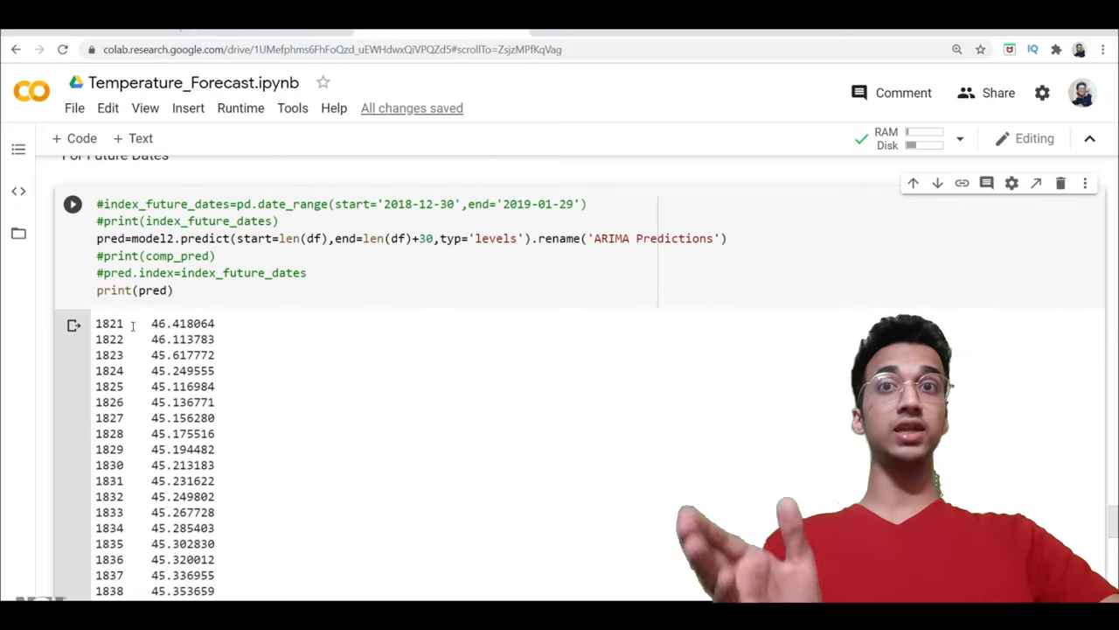
double_click(108, 340)
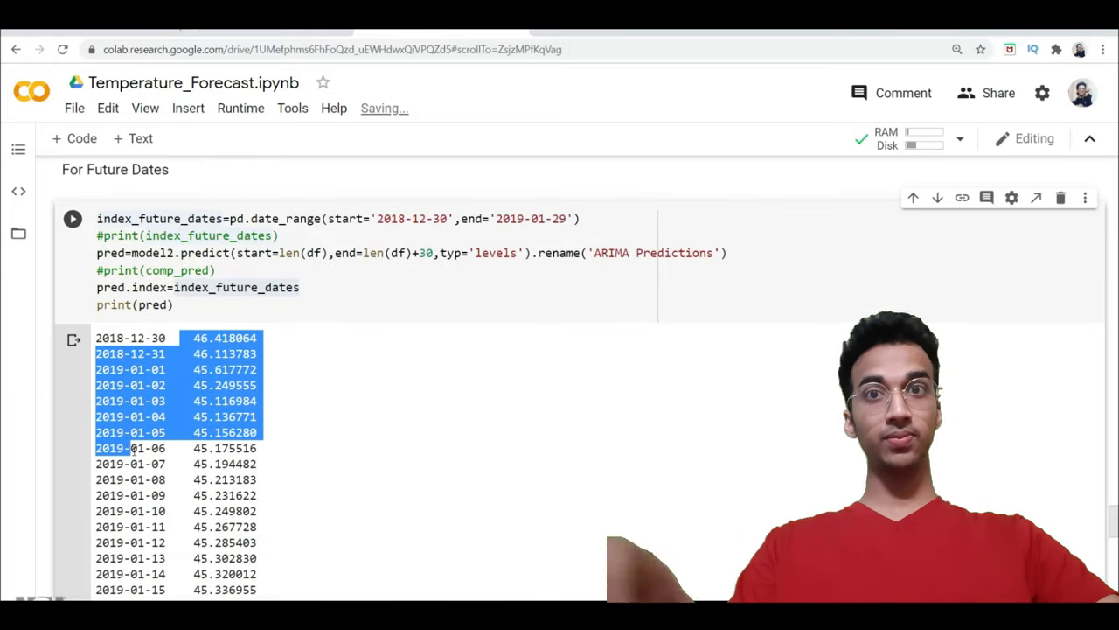
scroll(down, 3)
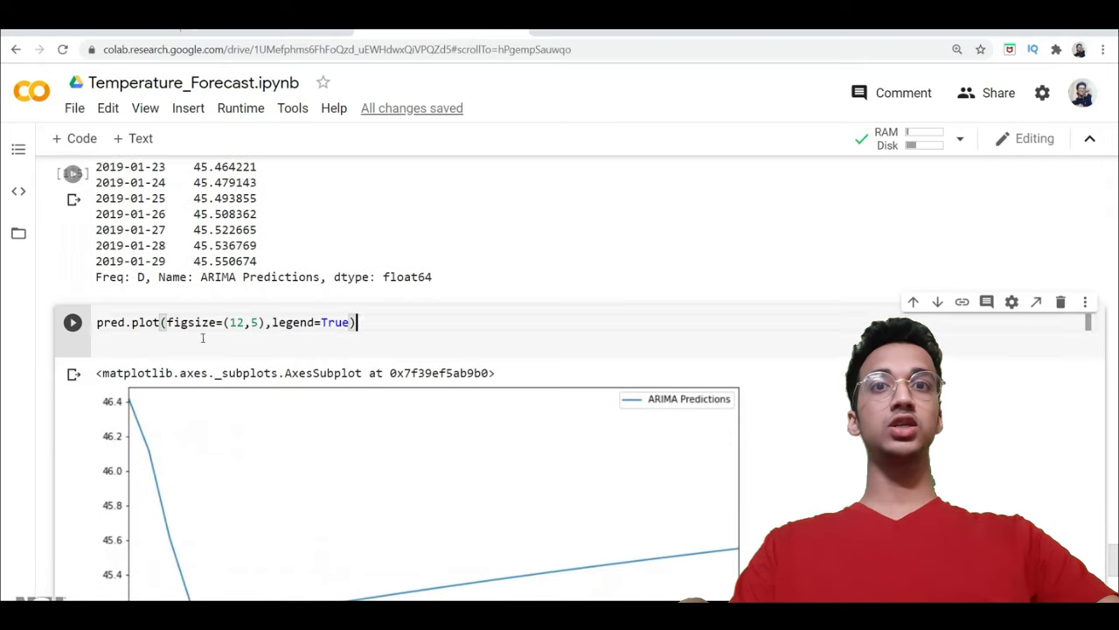
scroll(down, 3)
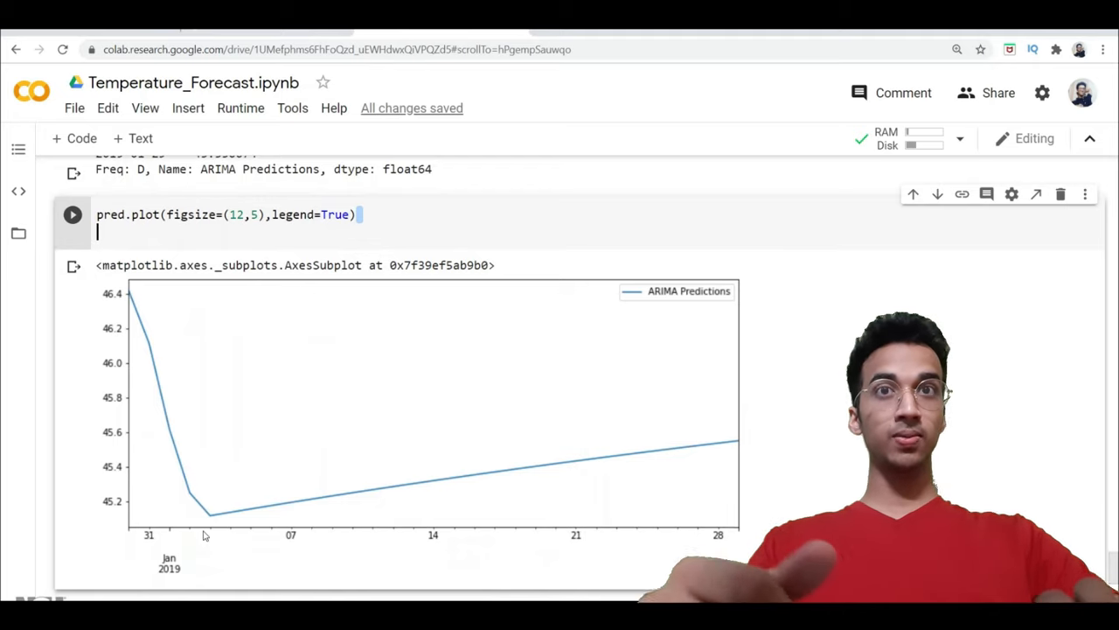
mouse_move(576, 488)
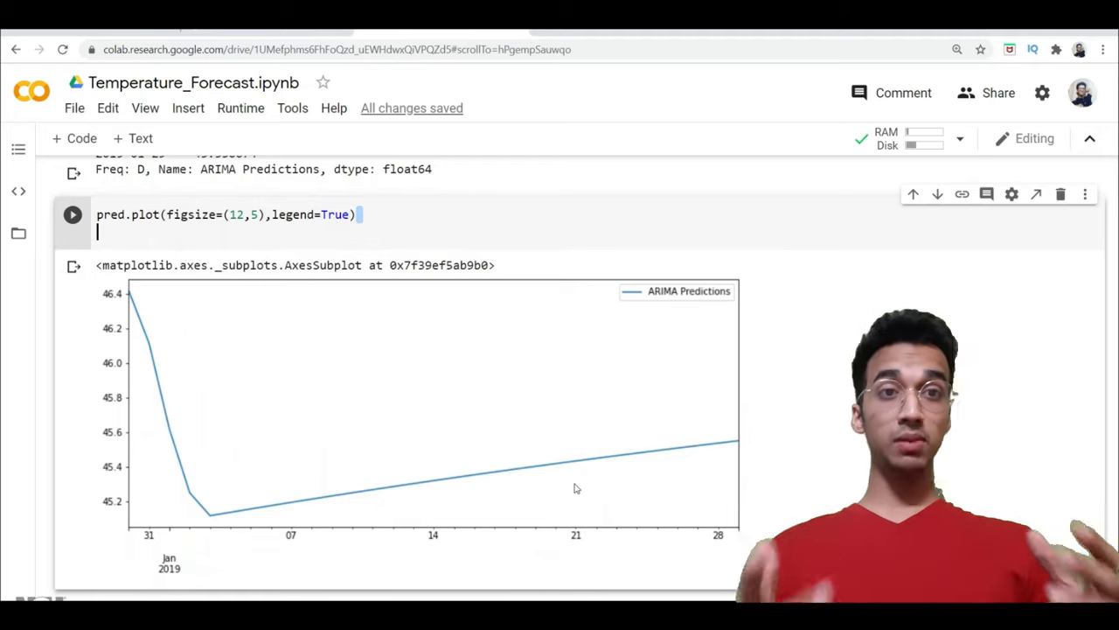